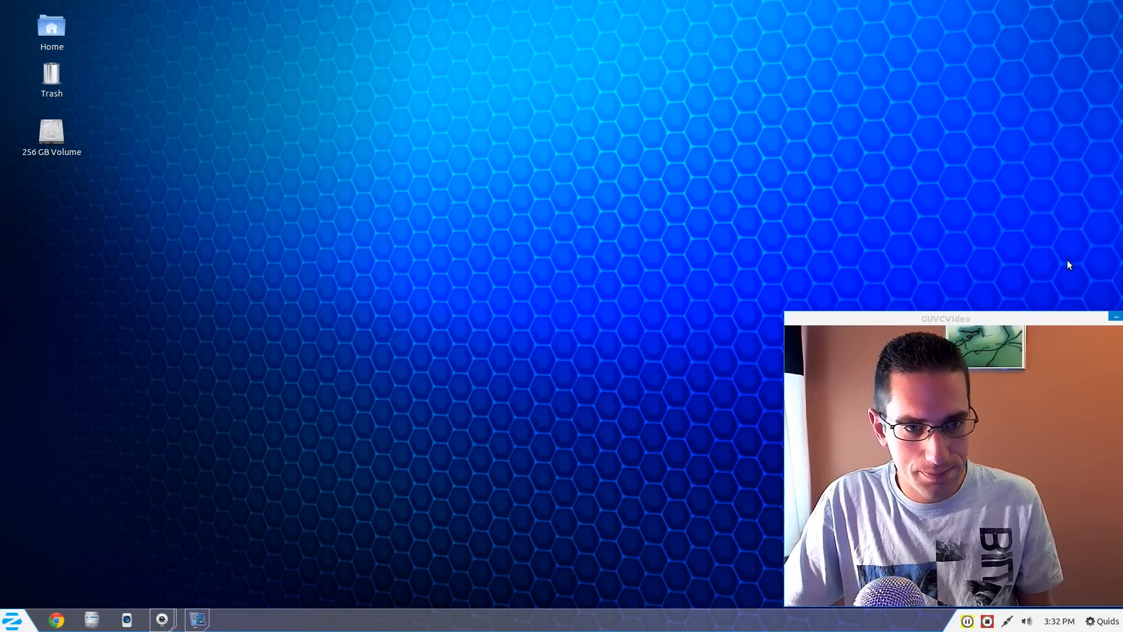
# Step: Search the Zorin Menu for 'loo' to launch Zorin Look Changer
pyautogui.click(10, 620)
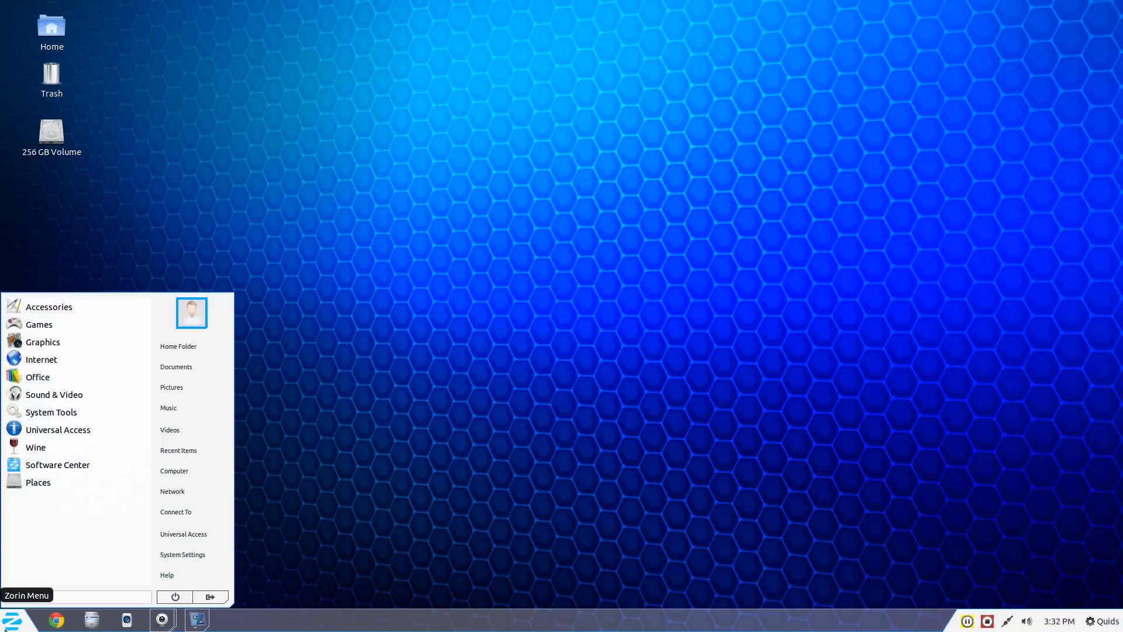
pyautogui.write('loo')
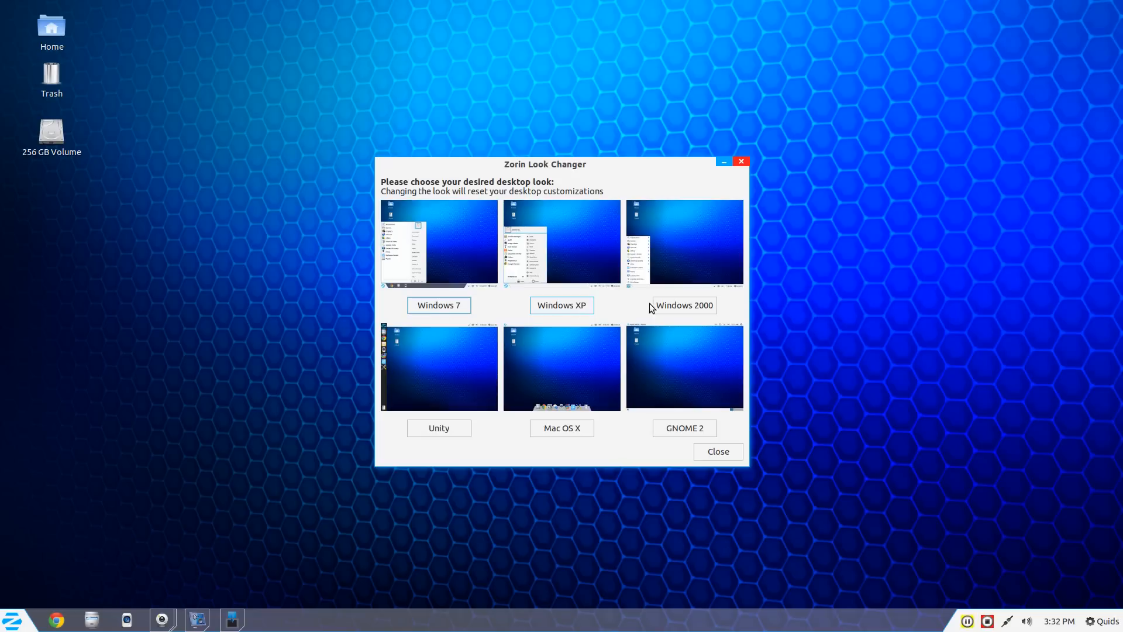
pyautogui.moveTo(424, 326)
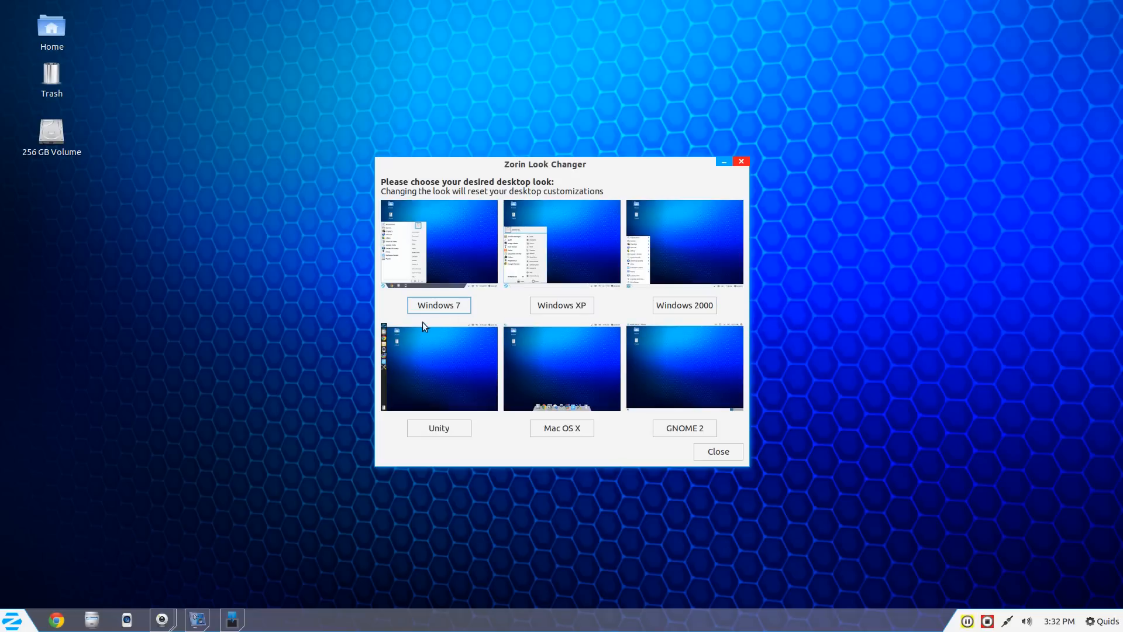
# Step: Apply the Windows XP look, confirm it and check the XP-style menu
pyautogui.click(12, 620)
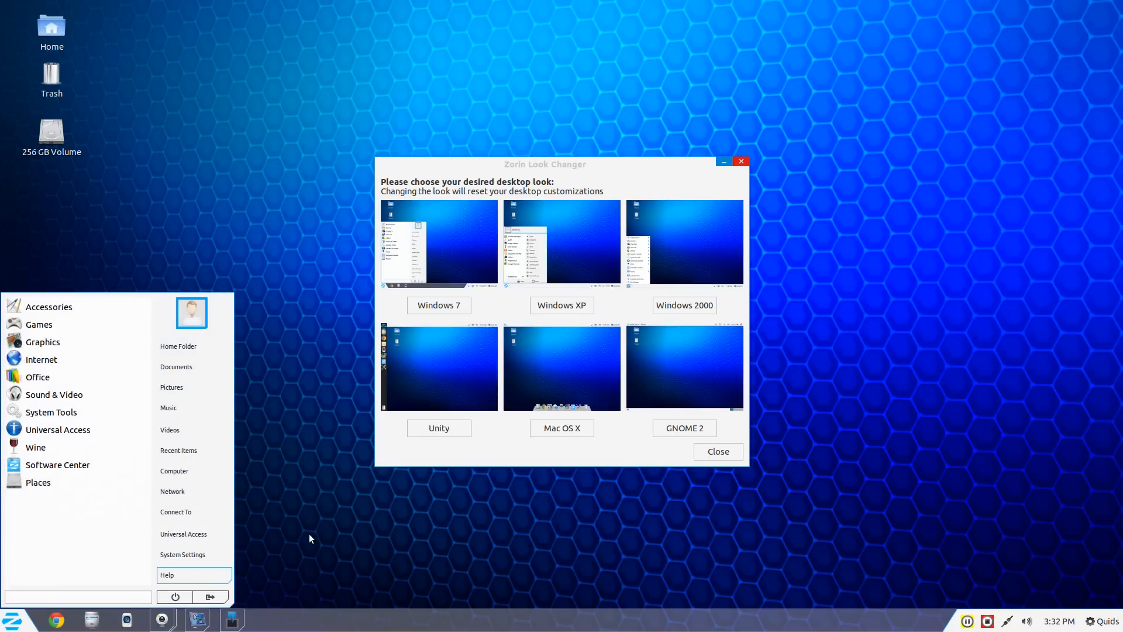
pyautogui.click(561, 305)
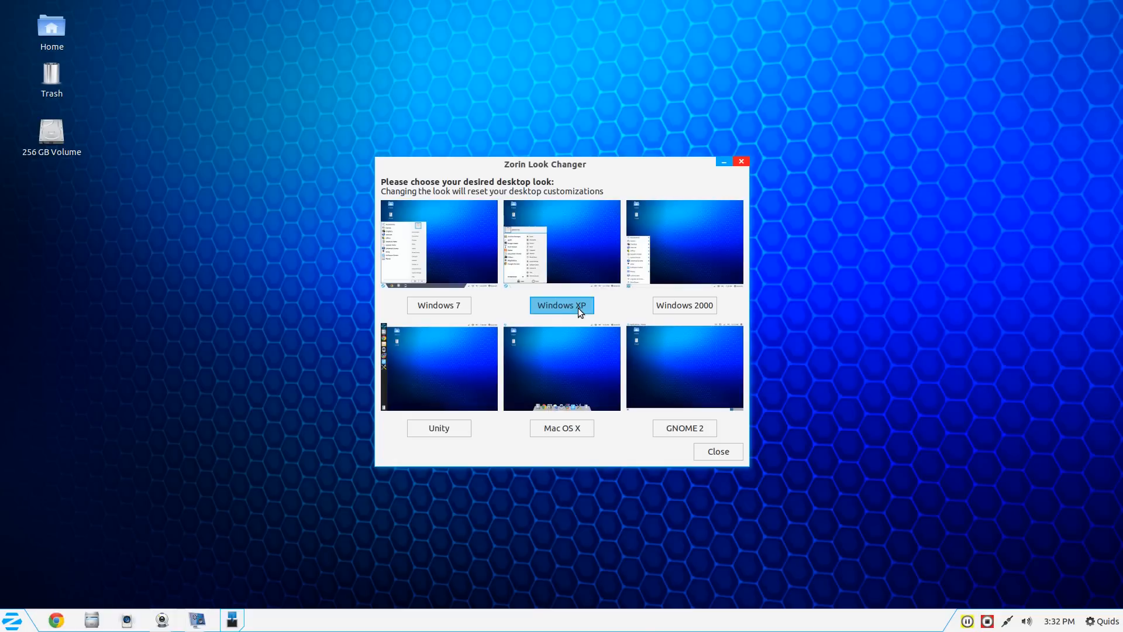
pyautogui.click(561, 304)
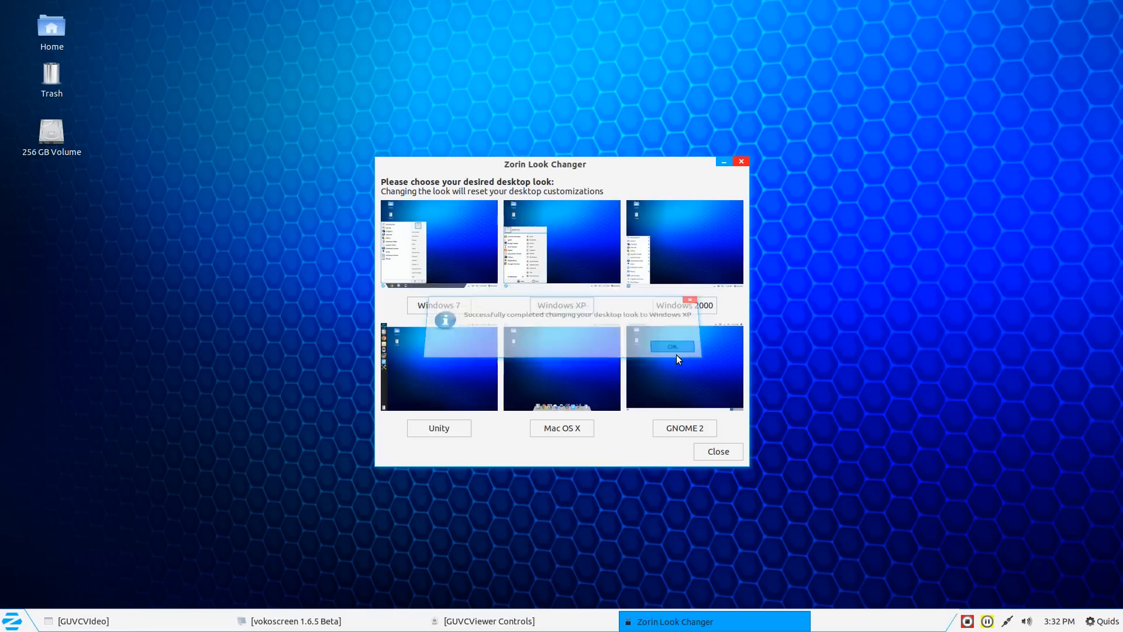
pyautogui.click(670, 346)
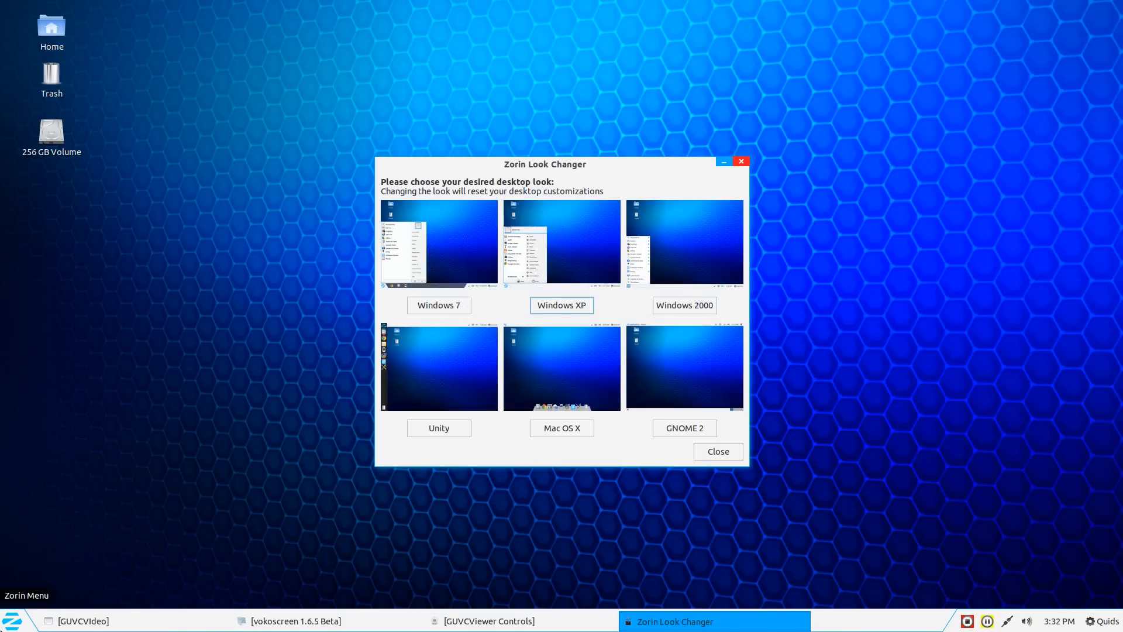
pyautogui.click(12, 620)
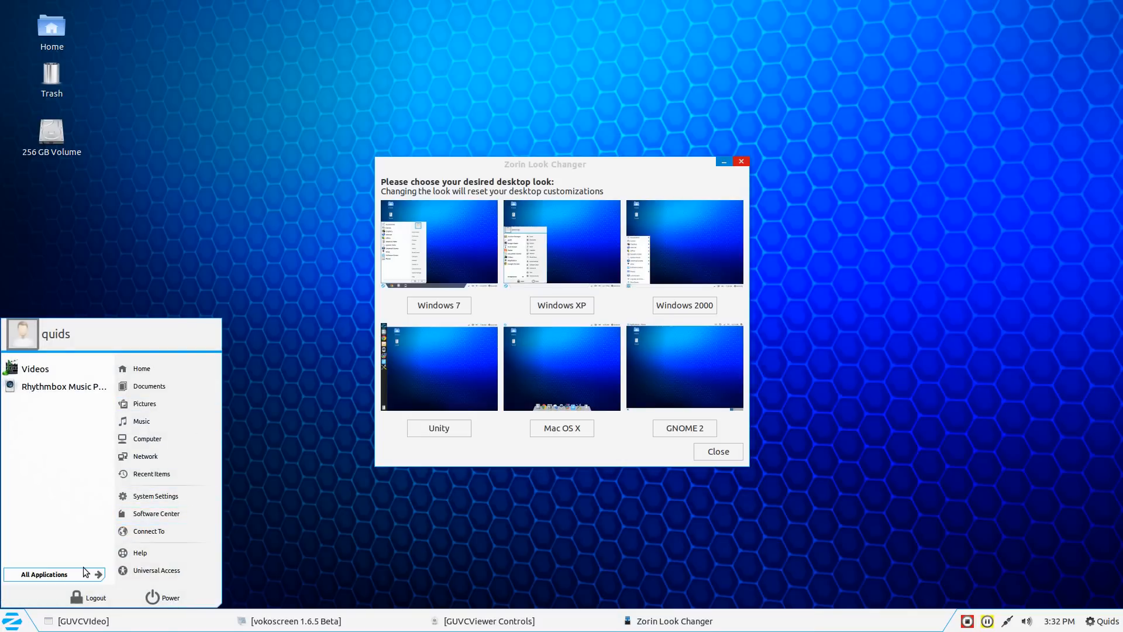
# Step: Apply the Windows 2000 look, confirm it and check the 2000-style menu
pyautogui.click(43, 573)
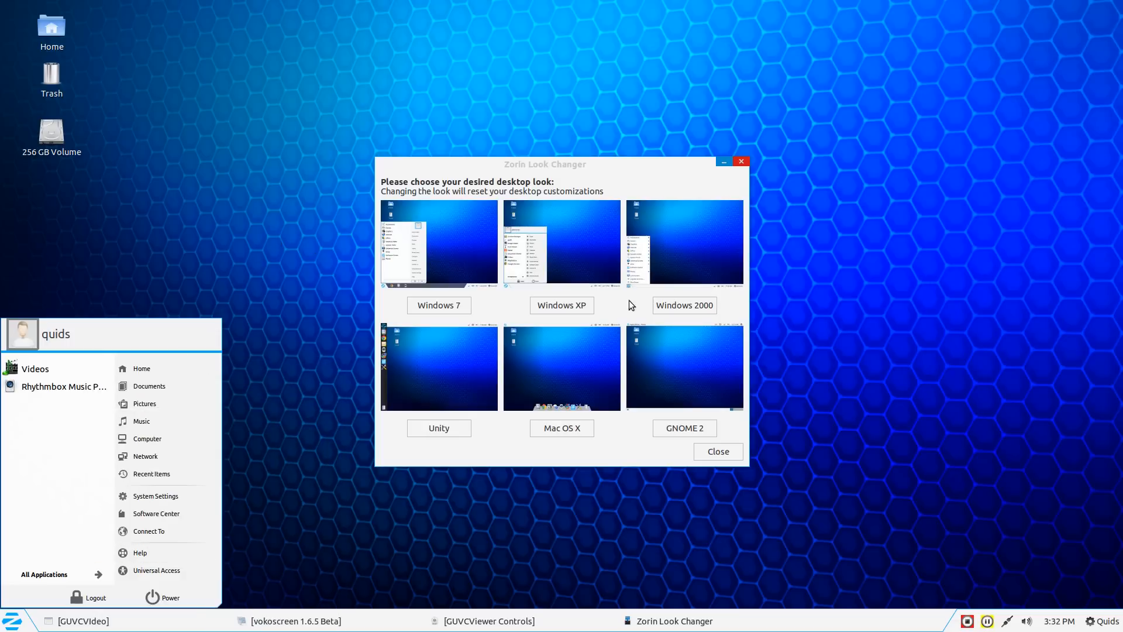
pyautogui.click(683, 304)
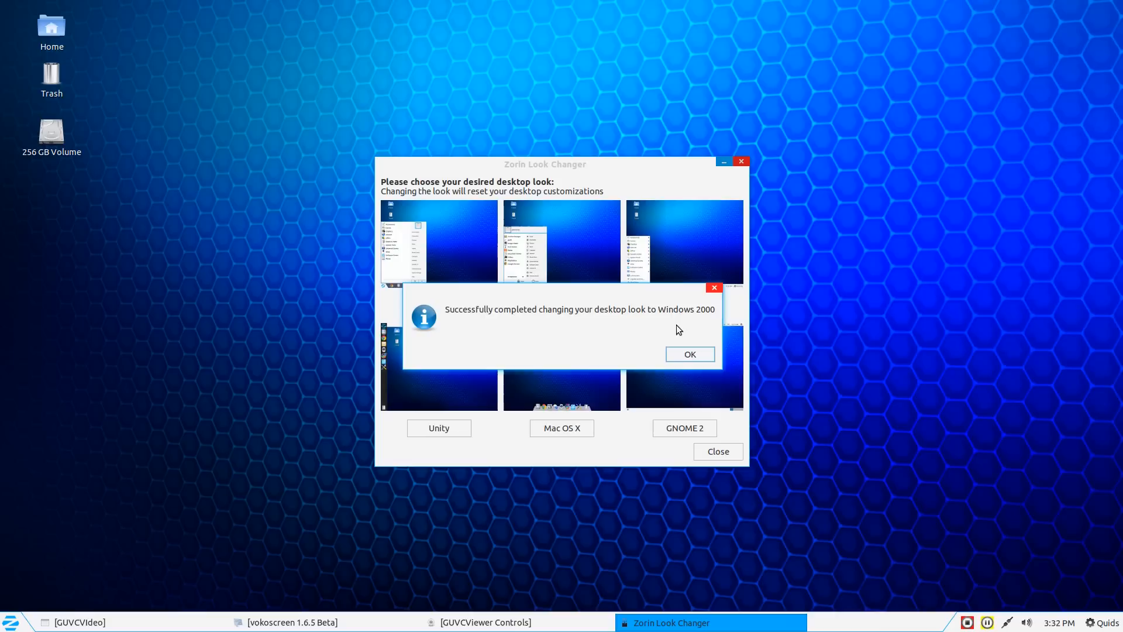
pyautogui.click(688, 353)
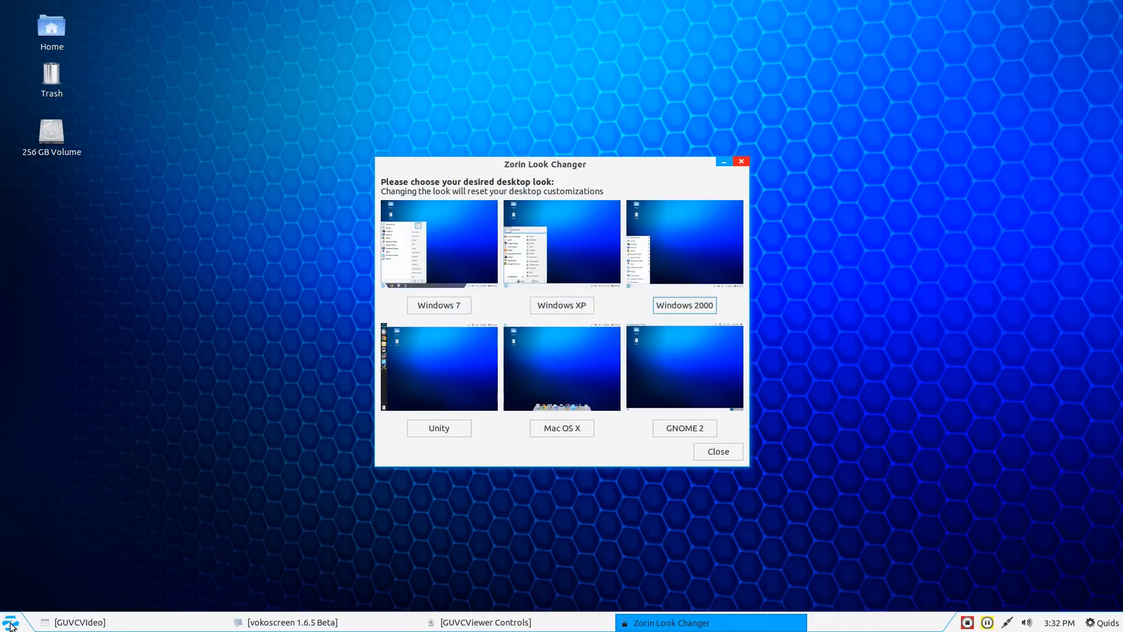
pyautogui.click(10, 621)
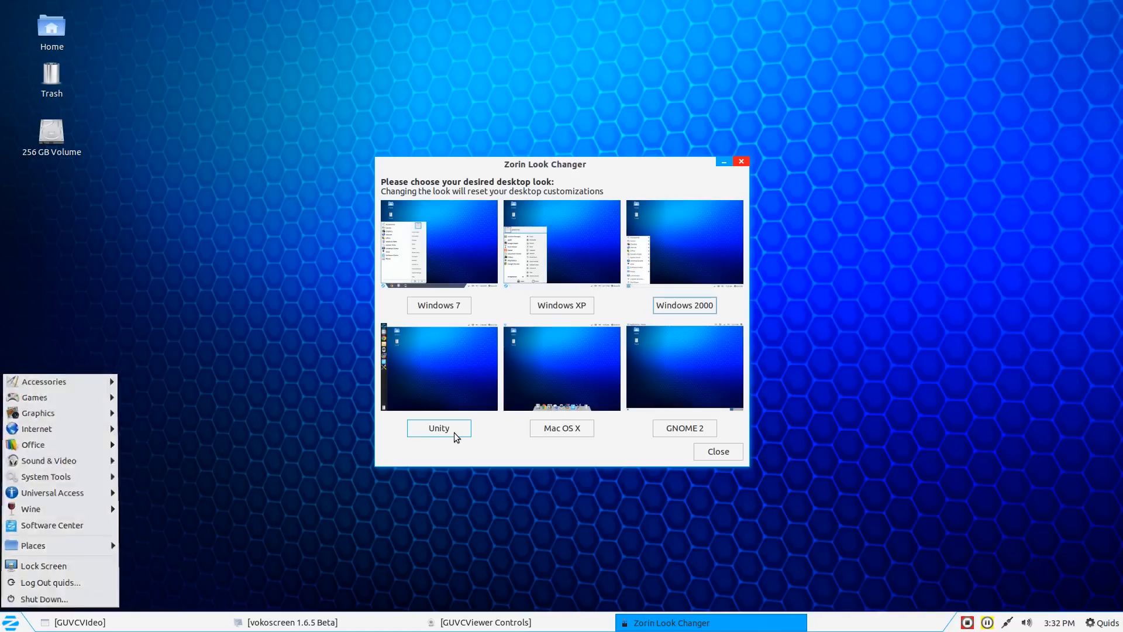
# Step: Apply the Unity look and search its dash for 'chr'
pyautogui.click(439, 428)
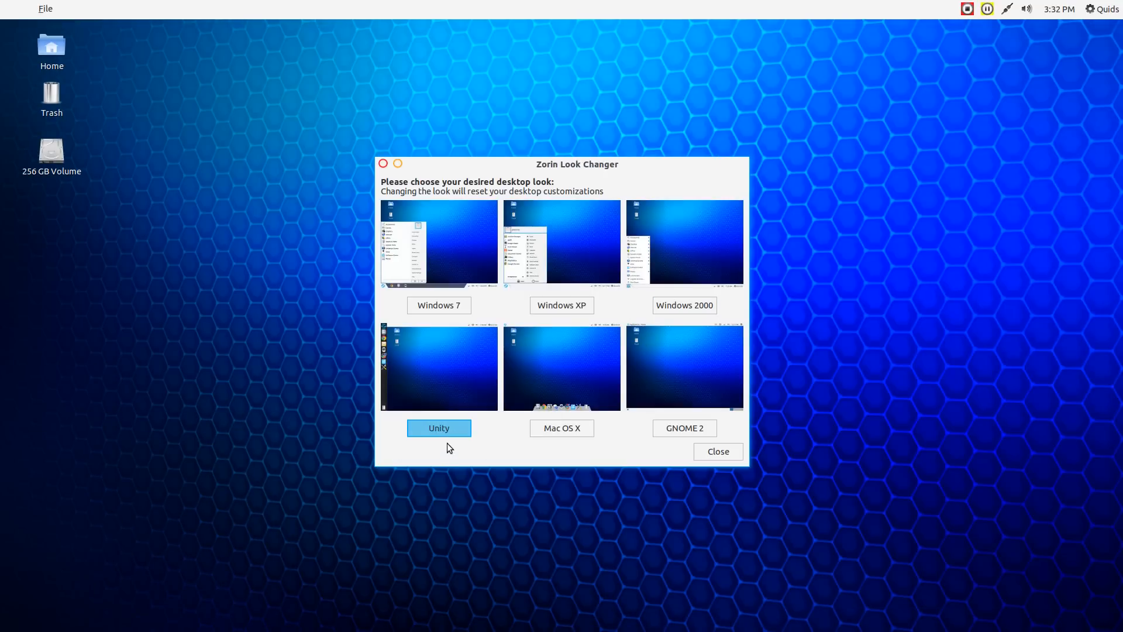
pyautogui.click(438, 428)
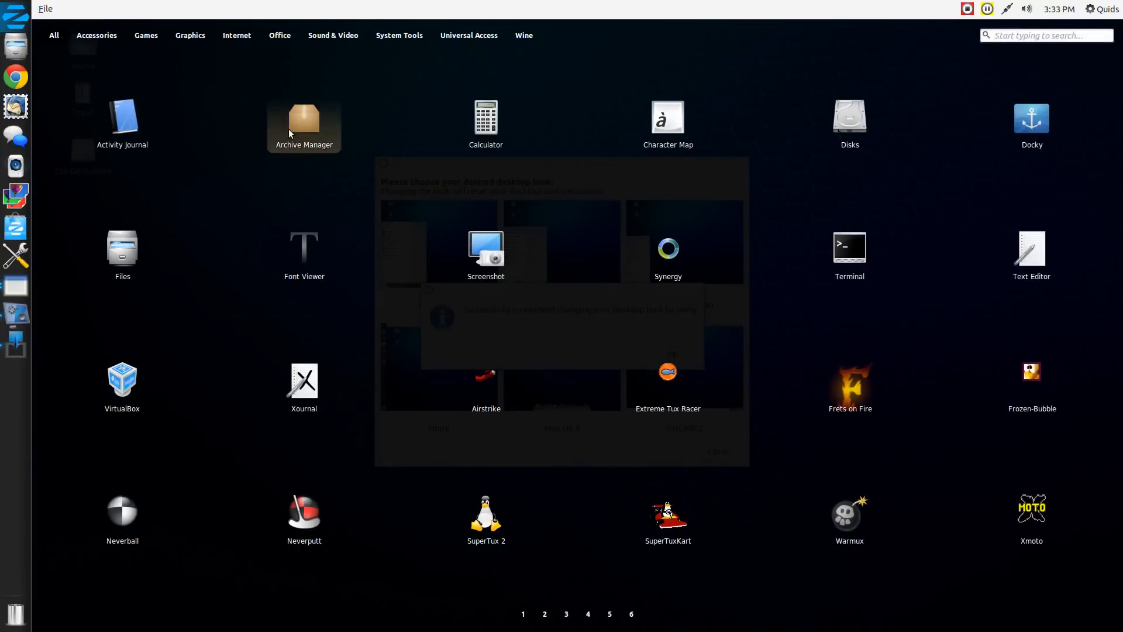
pyautogui.moveTo(243, 37)
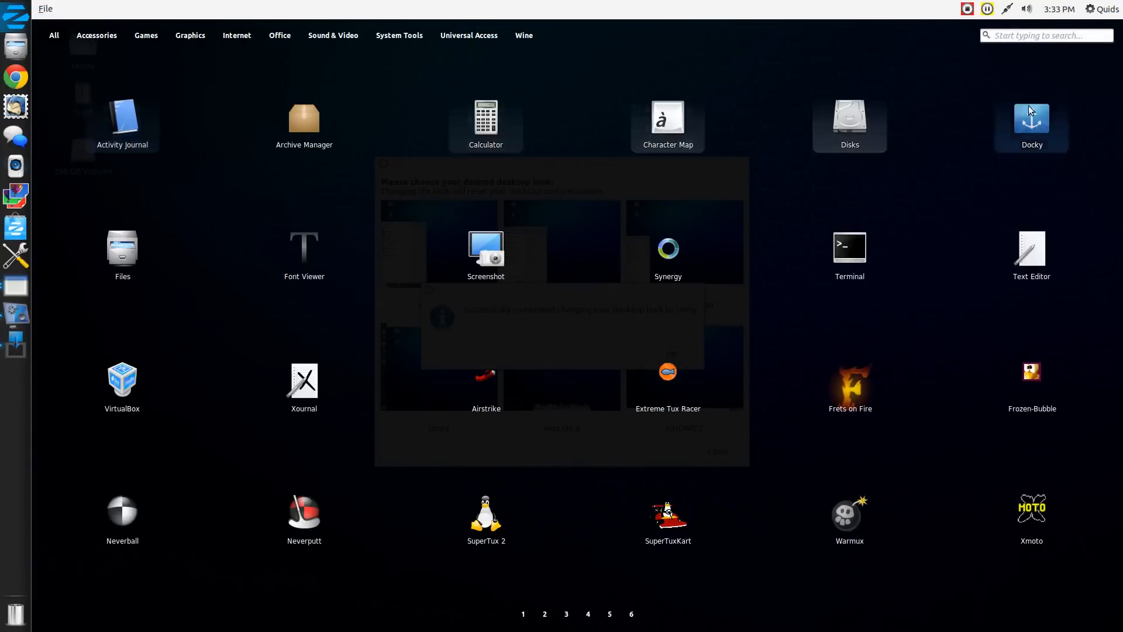
pyautogui.moveTo(888, 165)
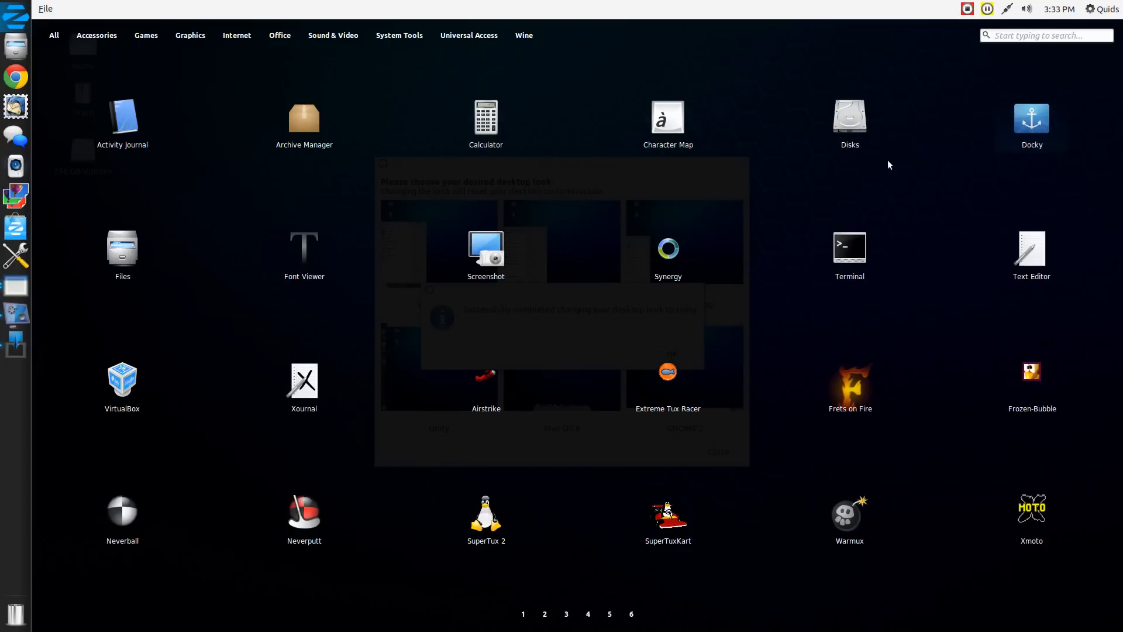
pyautogui.write('chr')
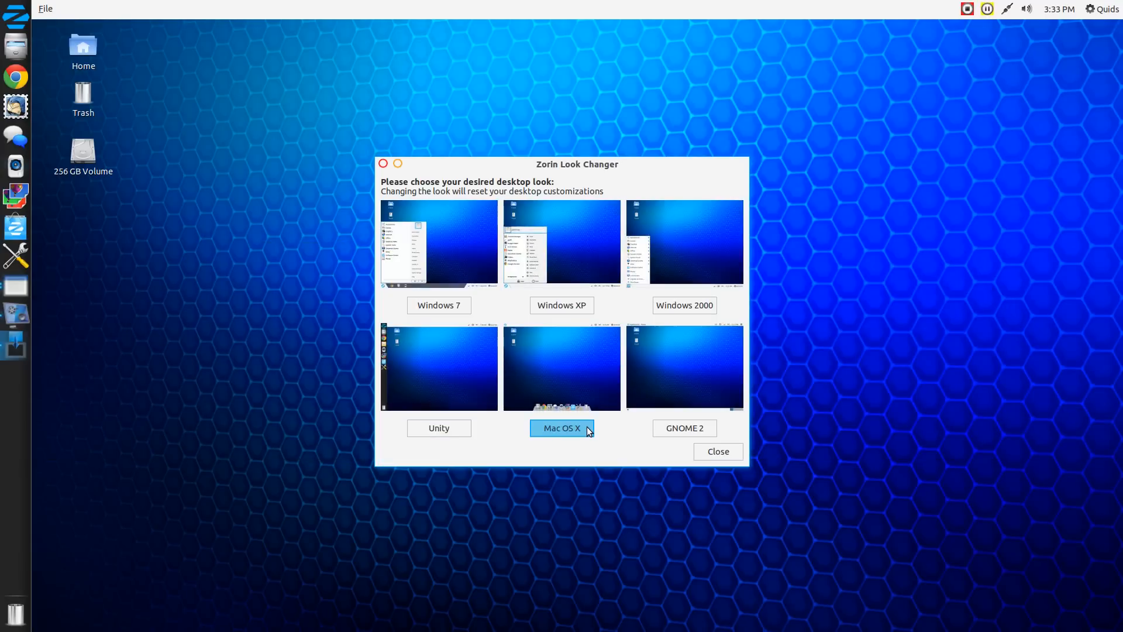
# Step: Apply the Mac OS X look, confirm it and check the Mac-style menu
pyautogui.click(562, 428)
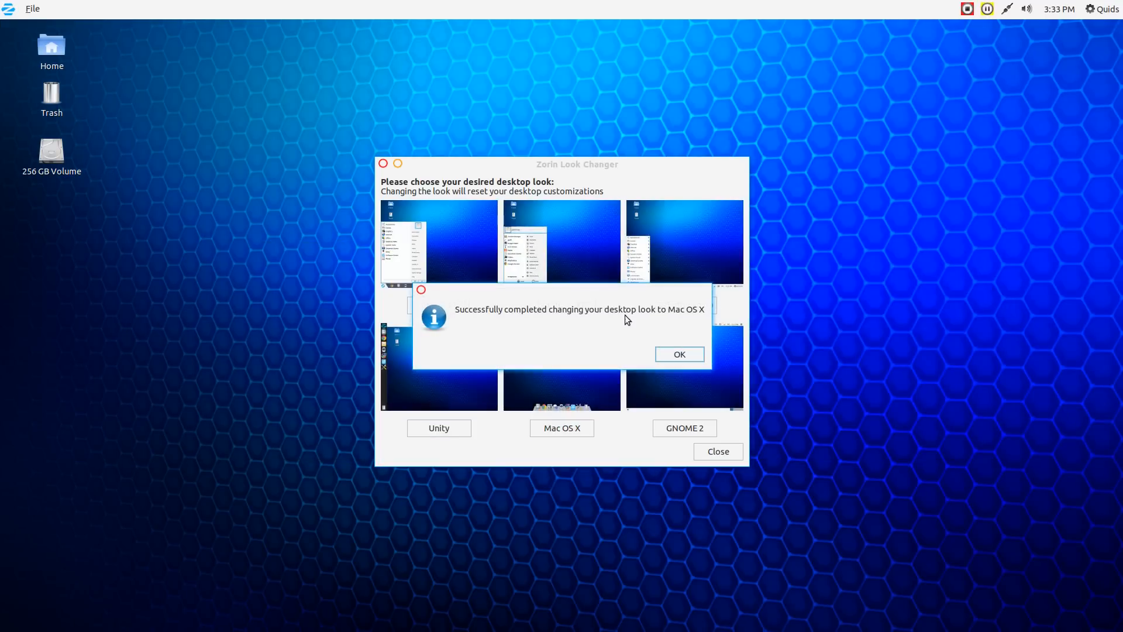
pyautogui.click(677, 353)
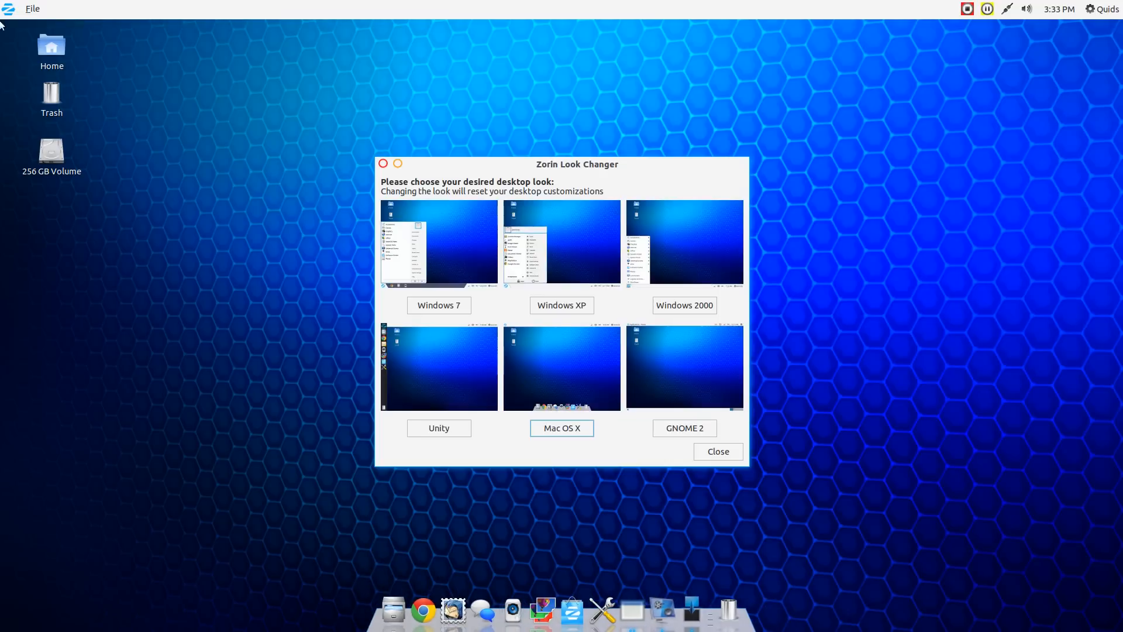
pyautogui.click(8, 8)
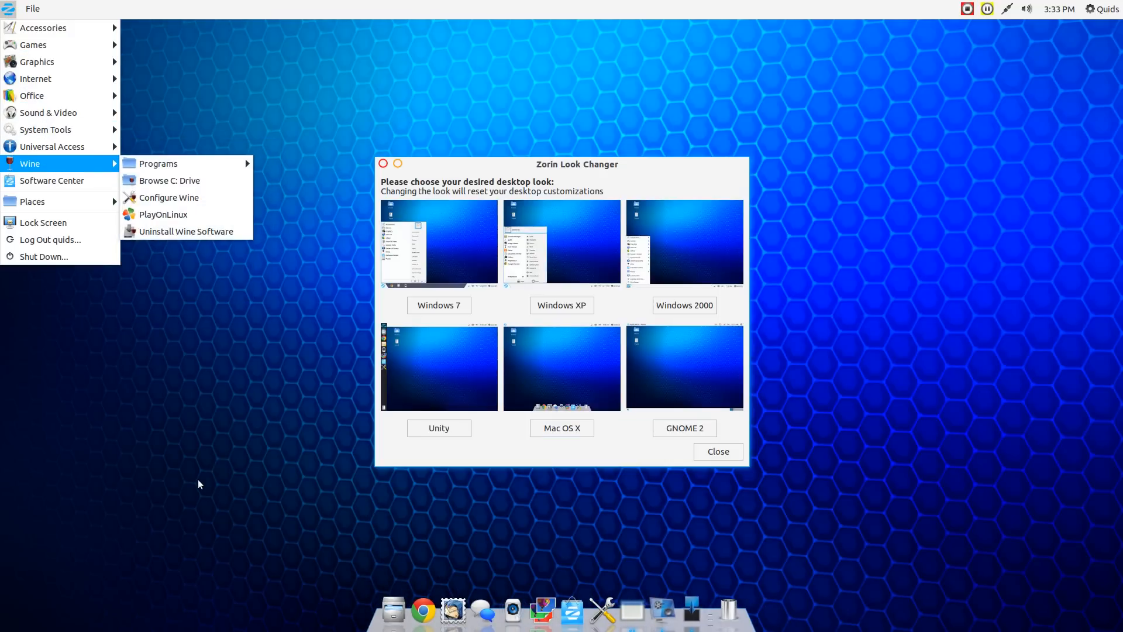
# Step: Apply the GNOME 2 look, then return to the Windows 7 look, confirming each
pyautogui.click(683, 428)
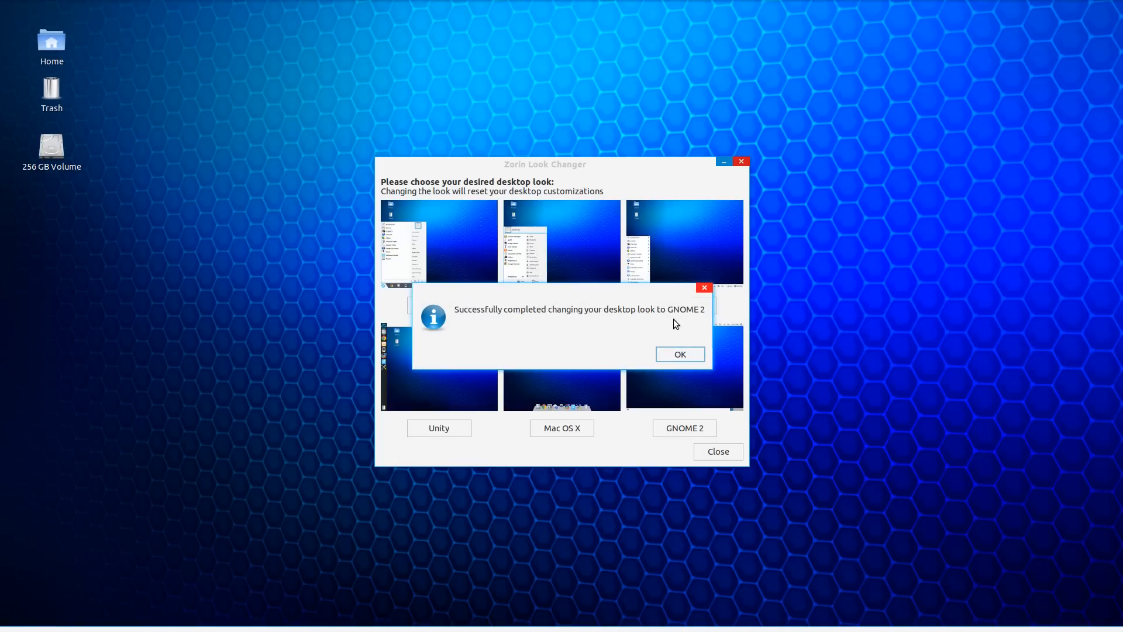
pyautogui.click(678, 353)
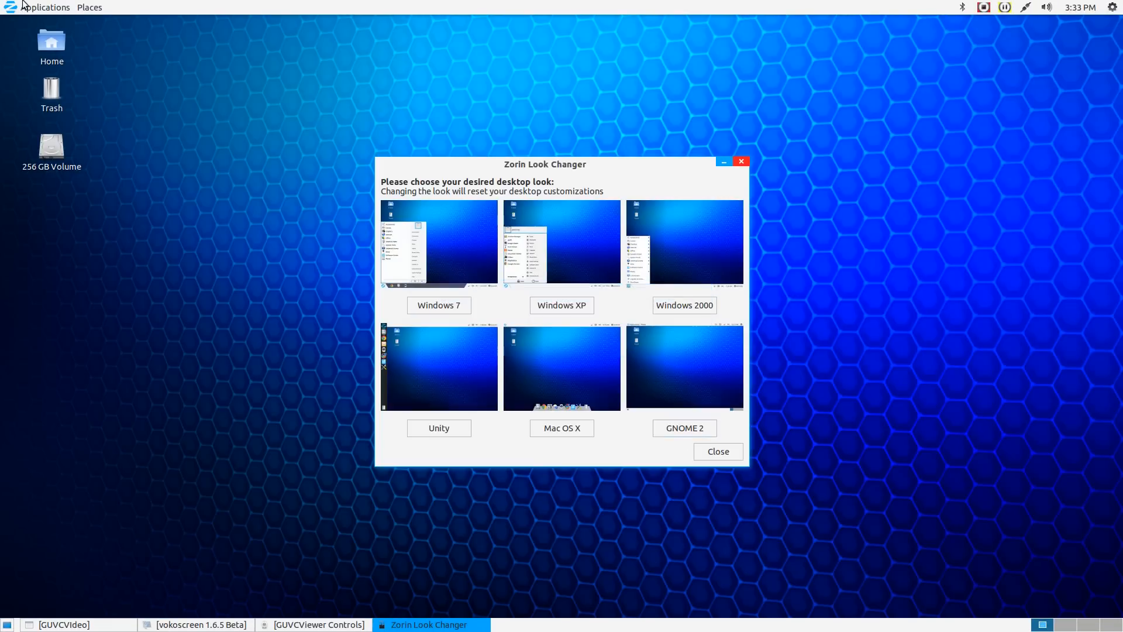
pyautogui.click(89, 8)
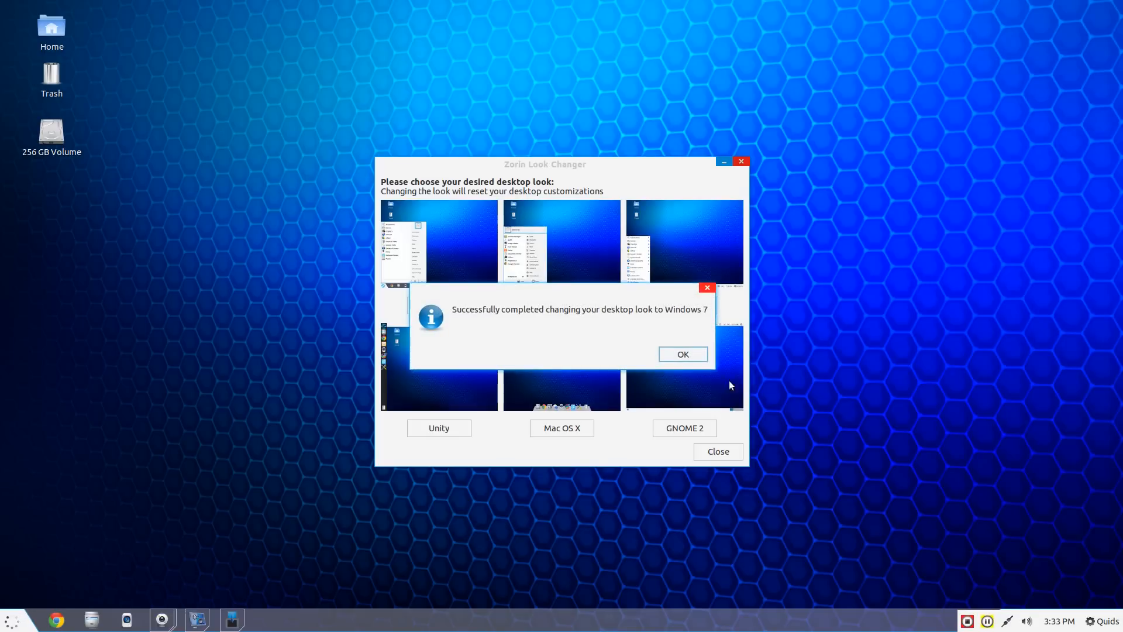
pyautogui.click(681, 353)
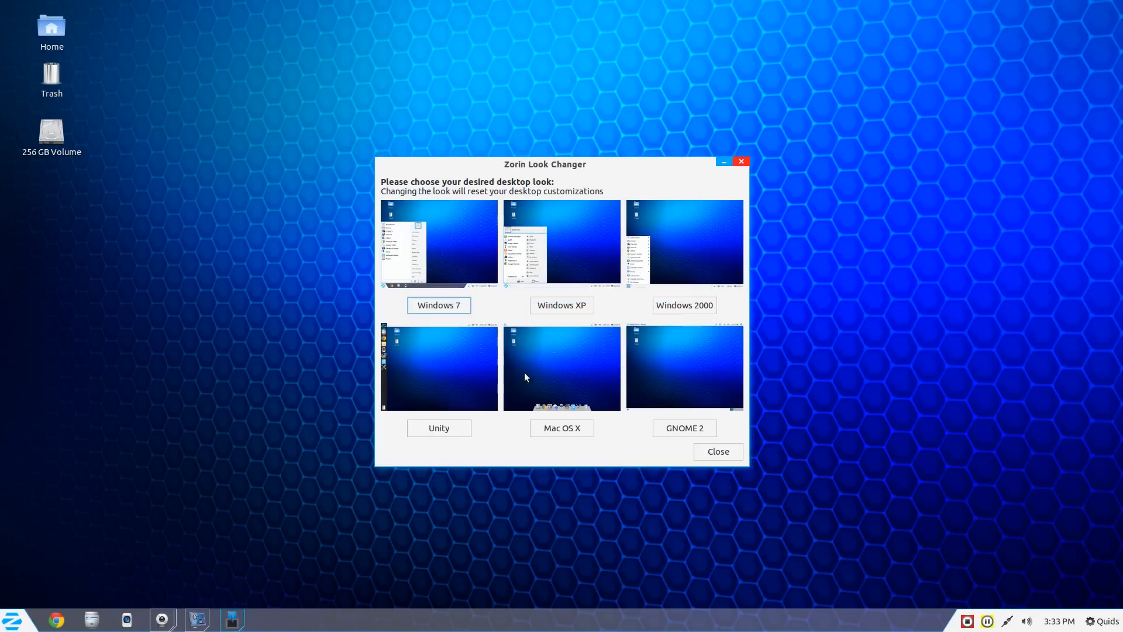
pyautogui.moveTo(342, 283)
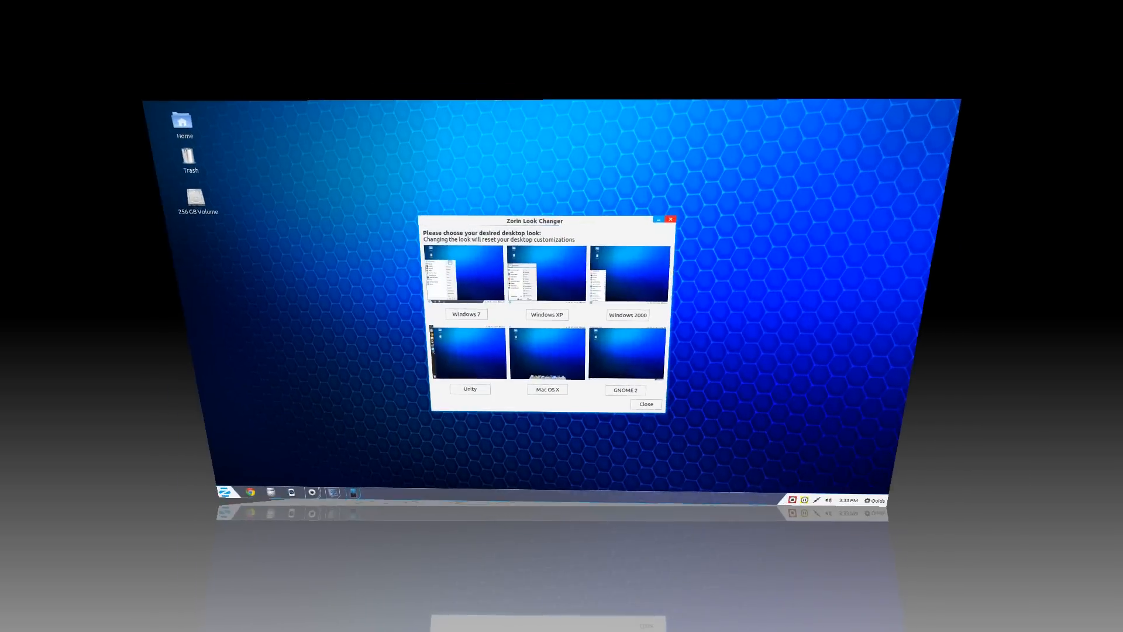
pyautogui.click(251, 491)
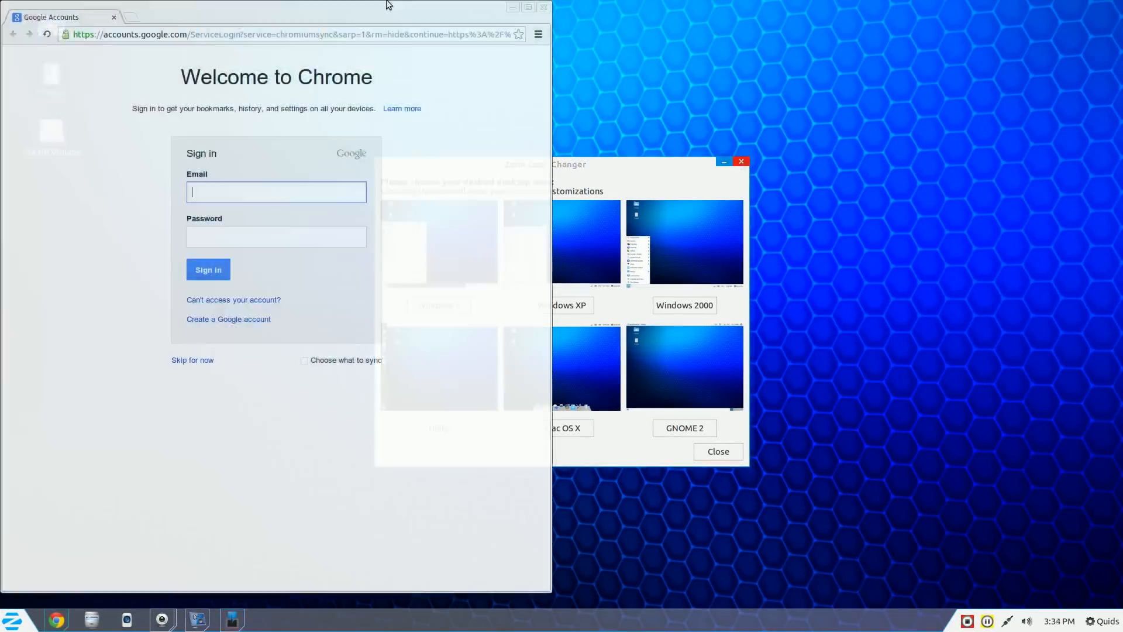
pyautogui.click(276, 6)
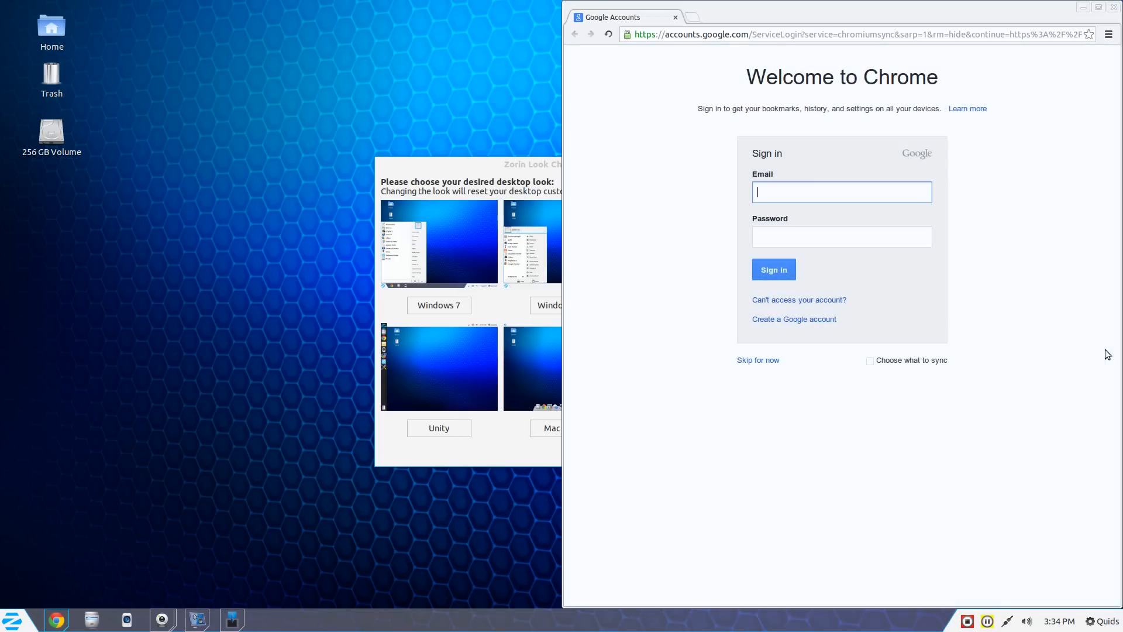
pyautogui.rightClick(254, 246)
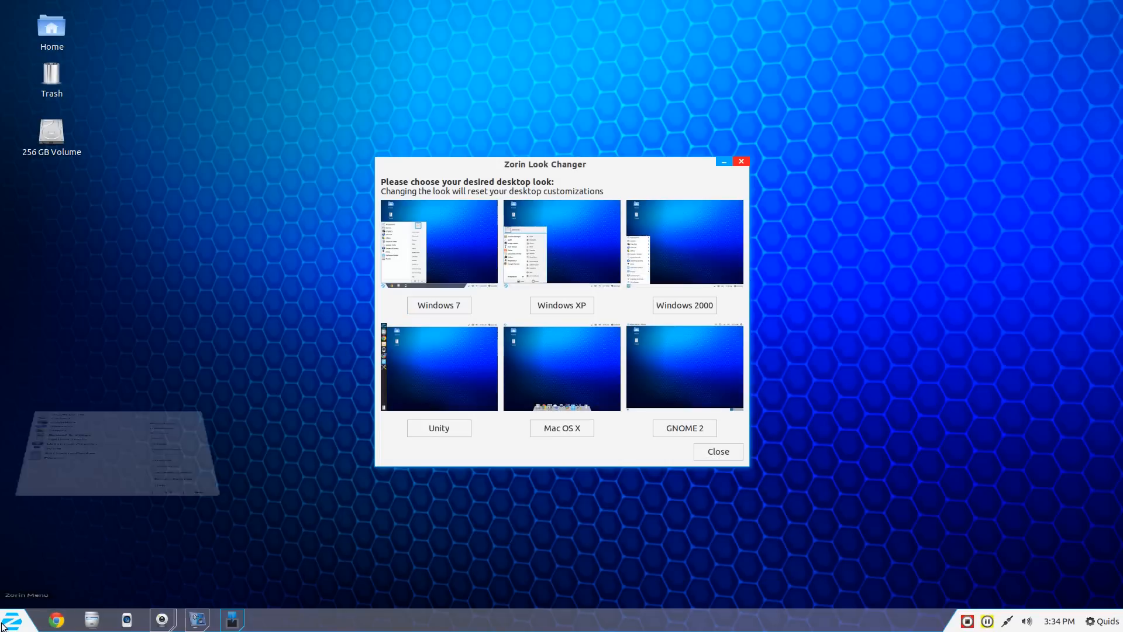
# Step: Launch CompizConfig Settings Manager and dismiss its caution warning permanently
pyautogui.click(10, 619)
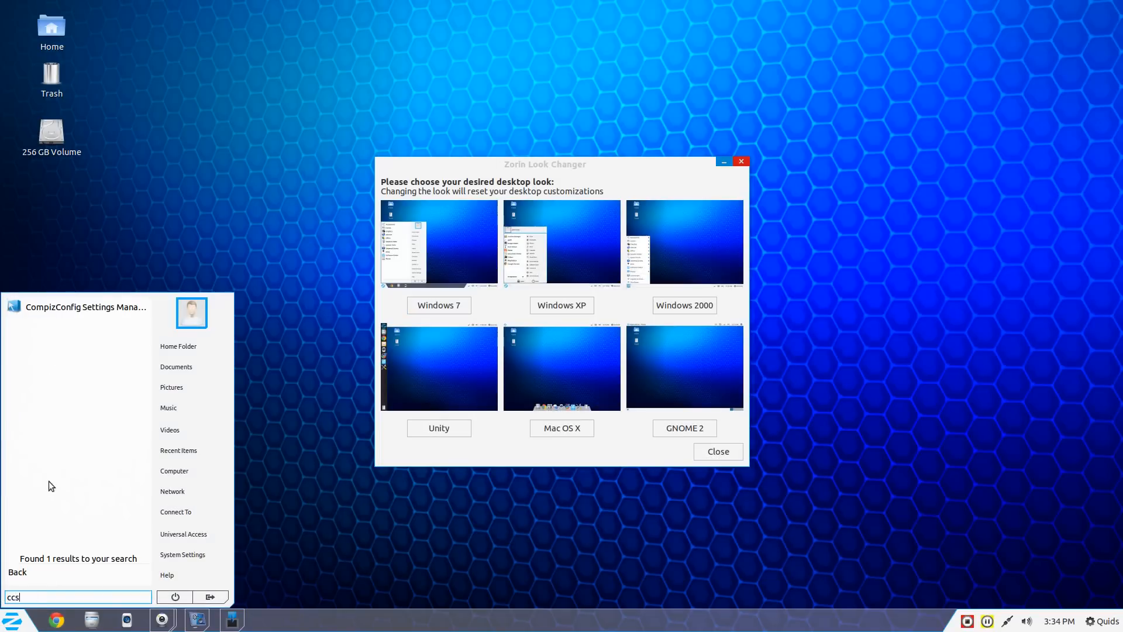
pyautogui.click(121, 335)
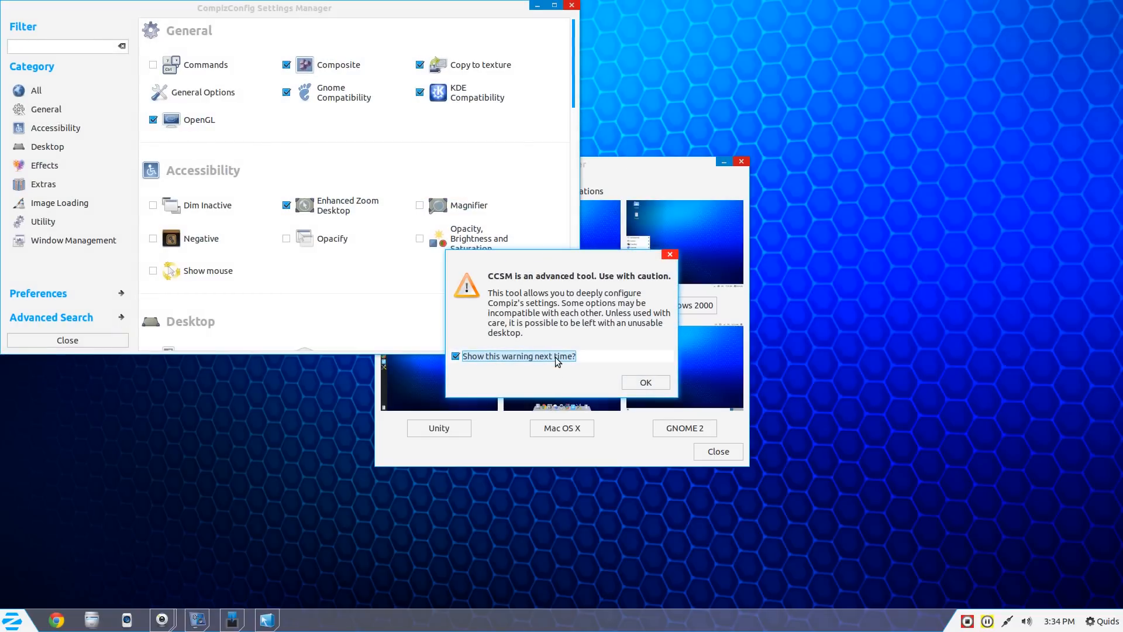
pyautogui.click(456, 356)
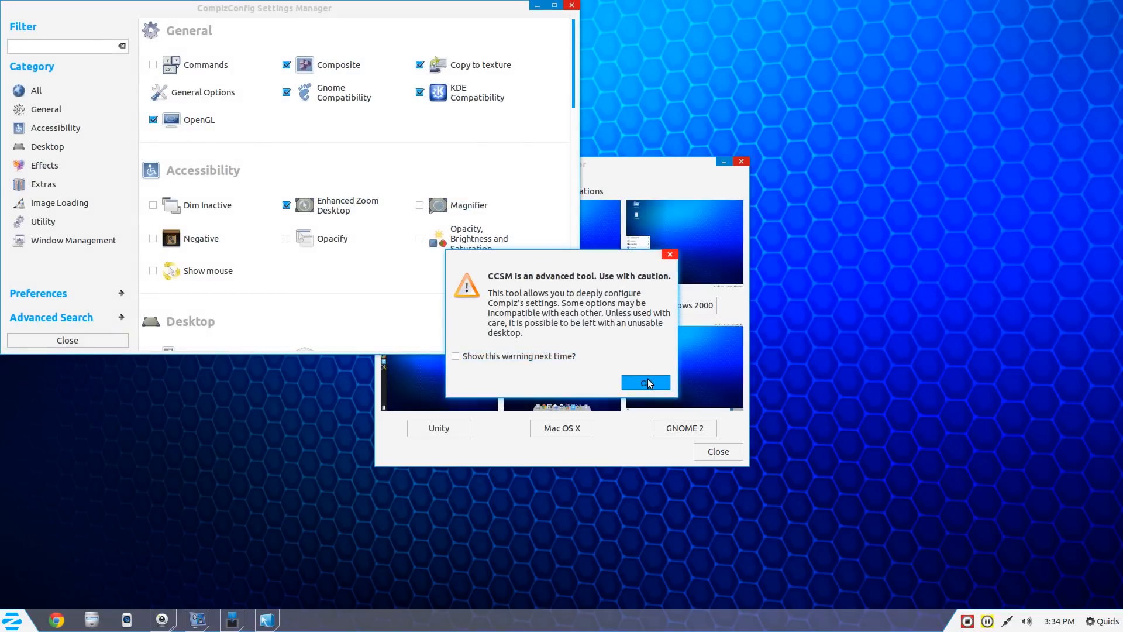
pyautogui.click(643, 382)
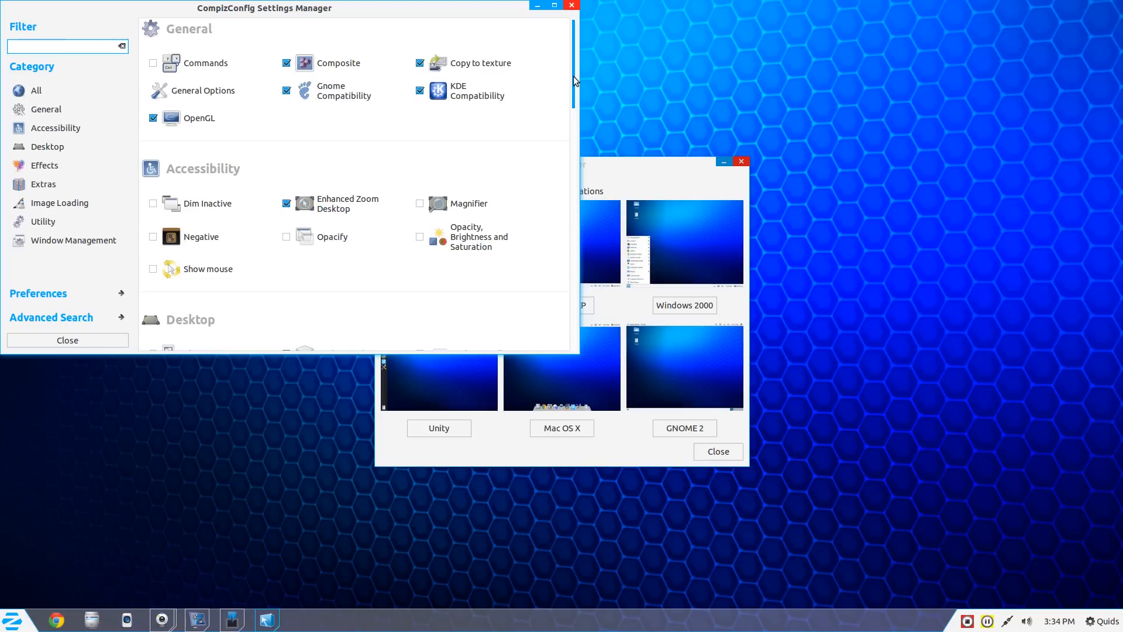
# Step: Enable the Wobbly Windows effect under Effects and close the settings window
pyautogui.scroll(-3)
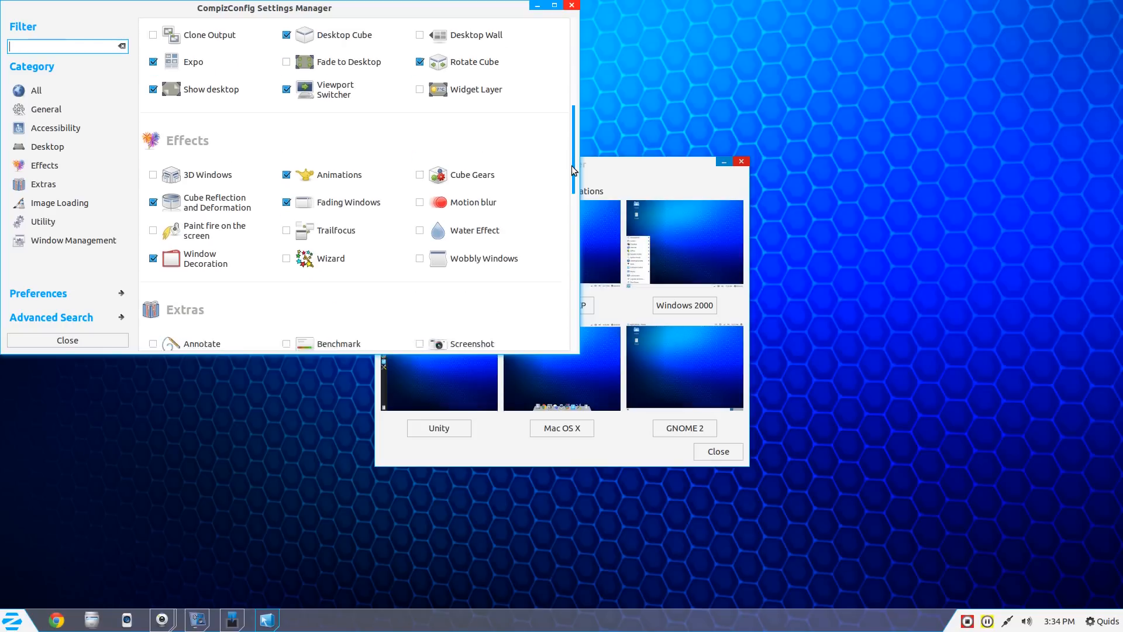
pyautogui.scroll(-3)
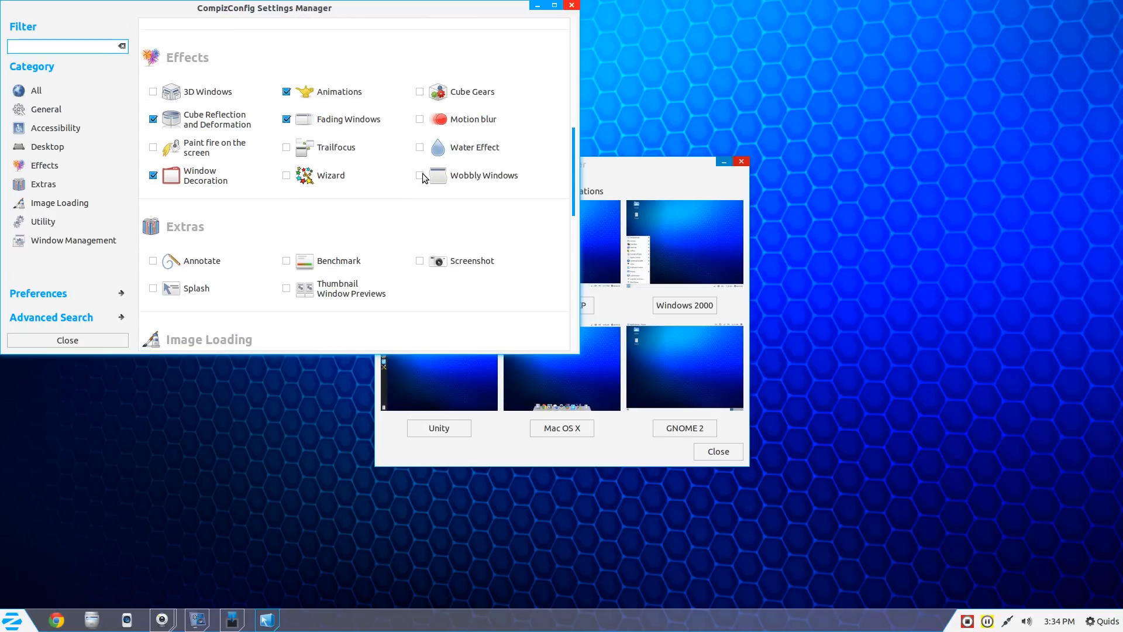
pyautogui.click(420, 174)
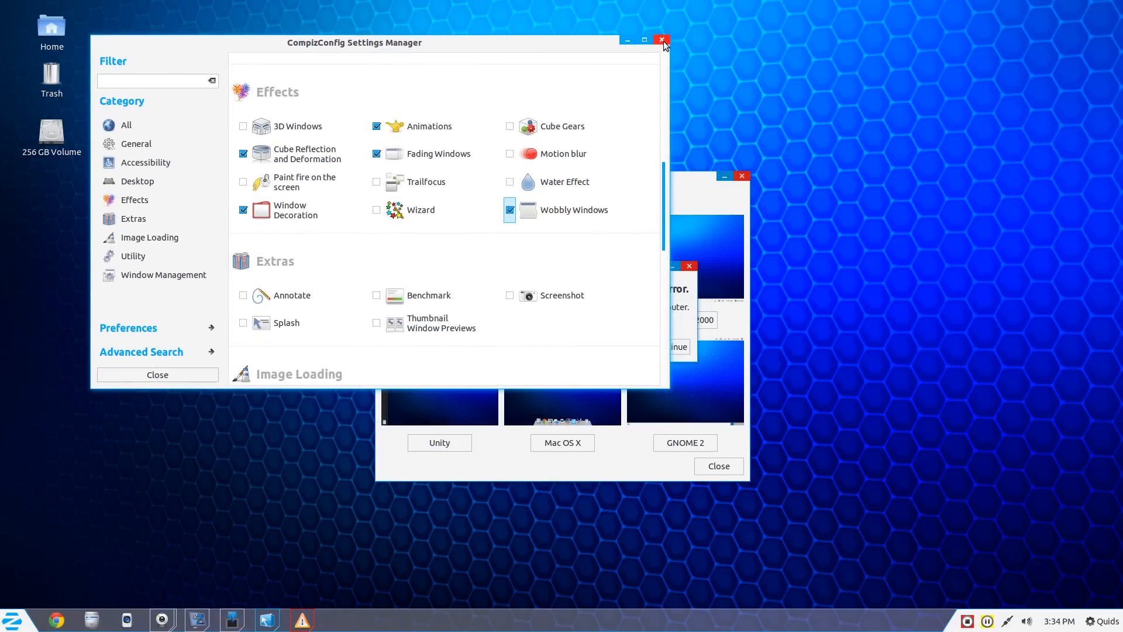
pyautogui.click(660, 40)
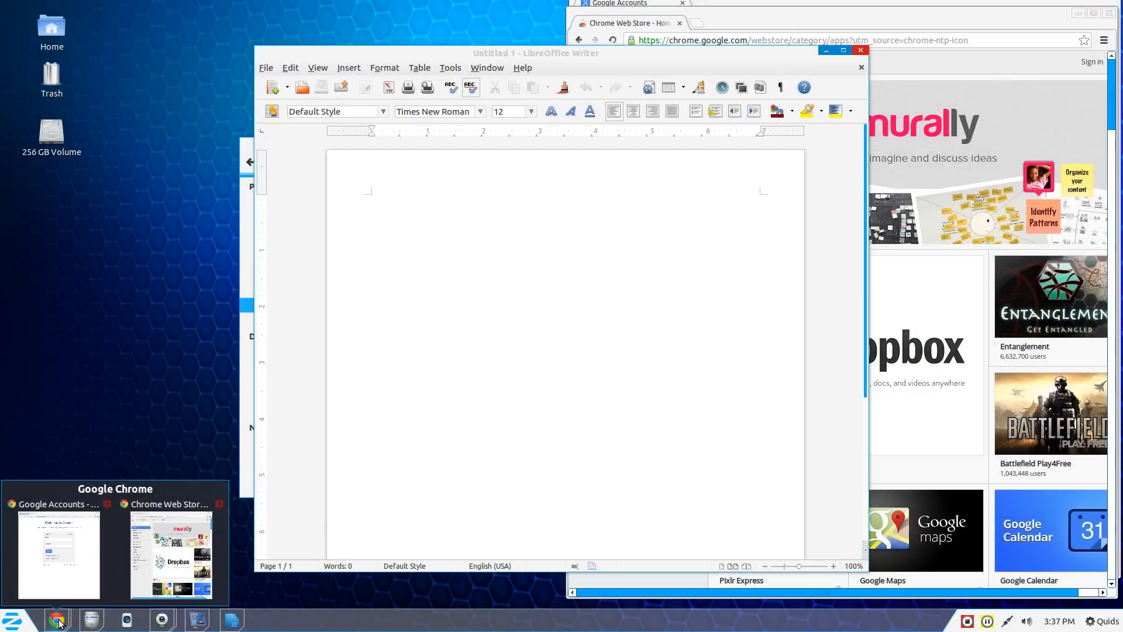
pyautogui.moveTo(91, 620)
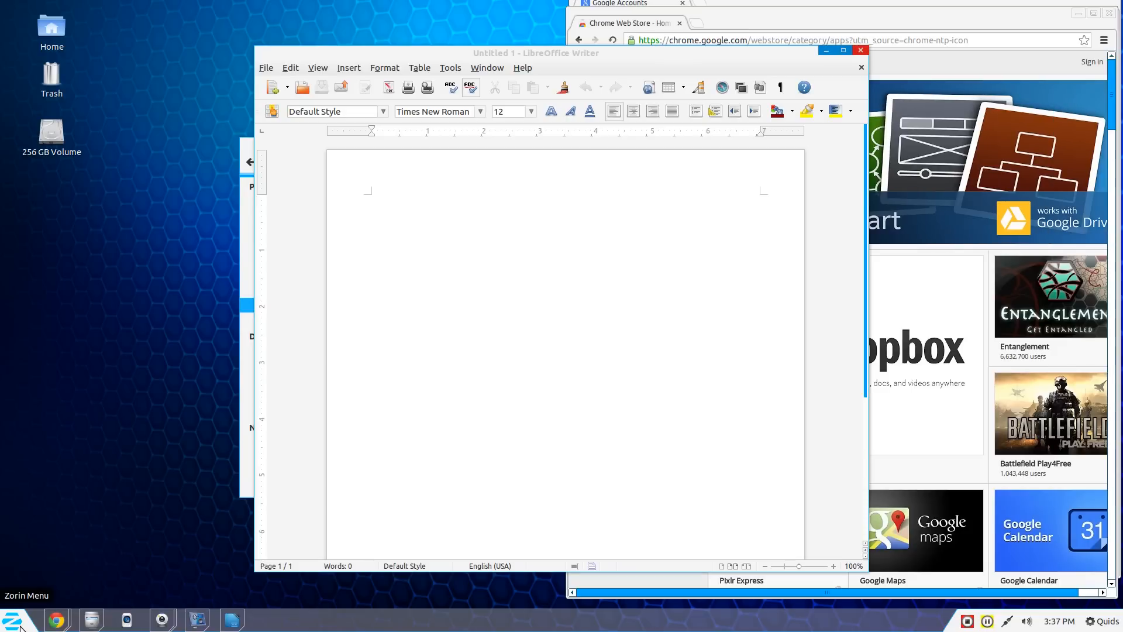
# Step: Play then pause Take Me Away (Into The Night) in Rhythmbox and close the player
pyautogui.click(10, 618)
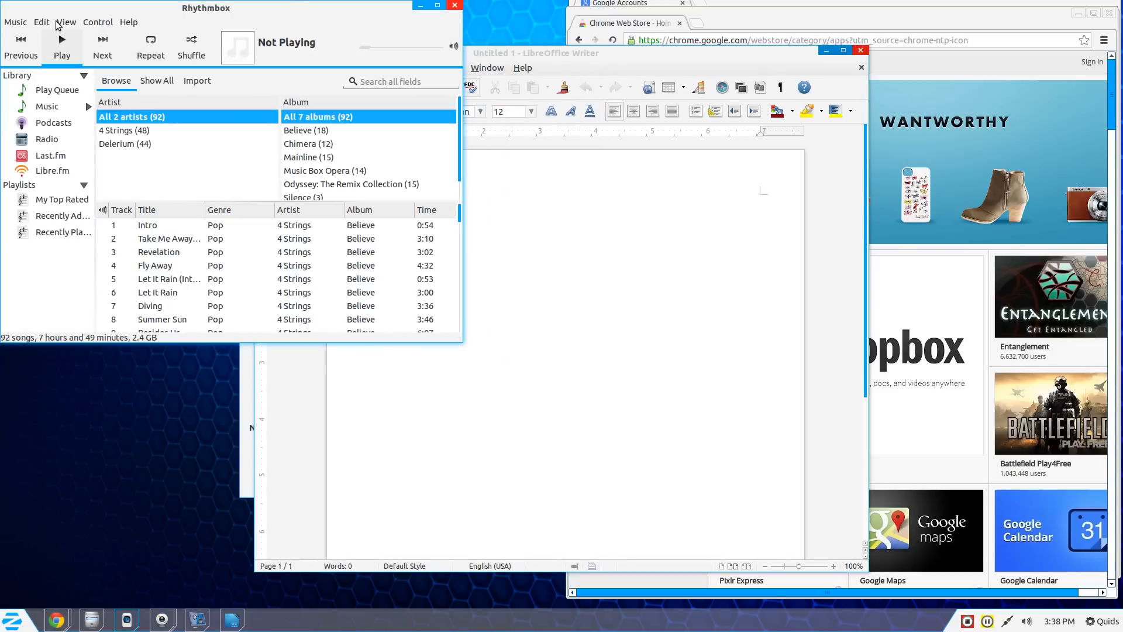
pyautogui.doubleClick(169, 239)
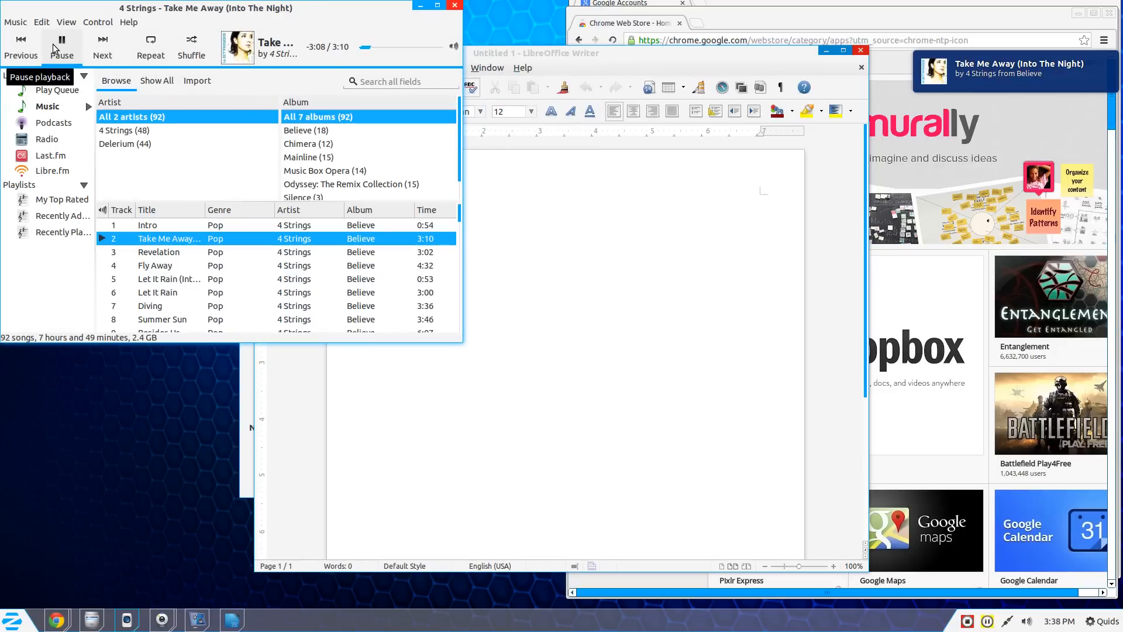
pyautogui.click(62, 40)
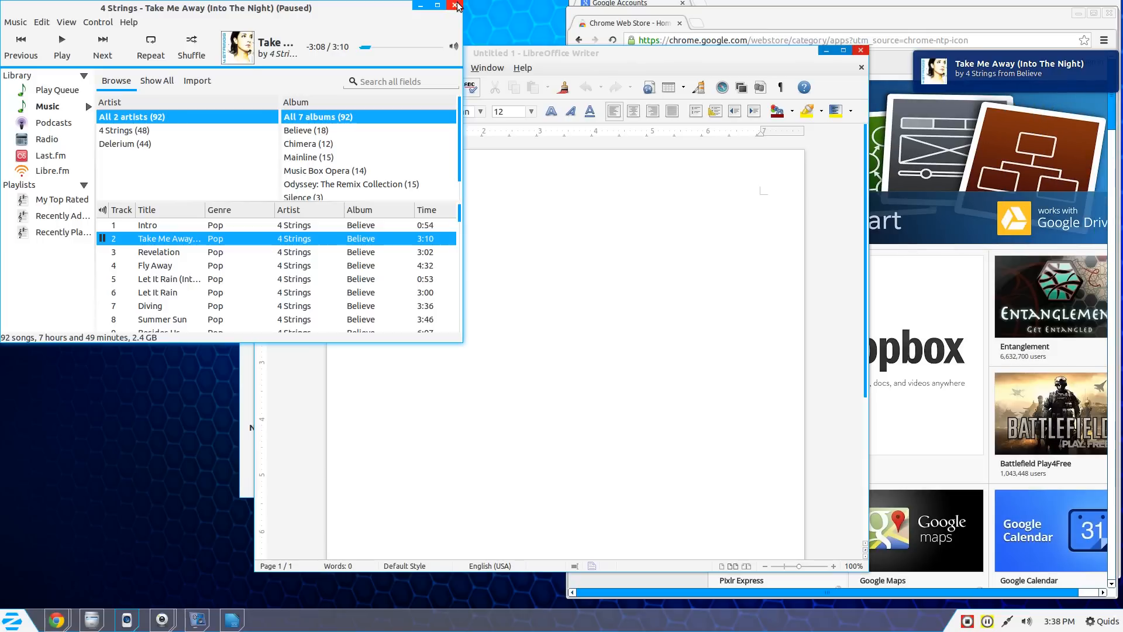
pyautogui.click(457, 6)
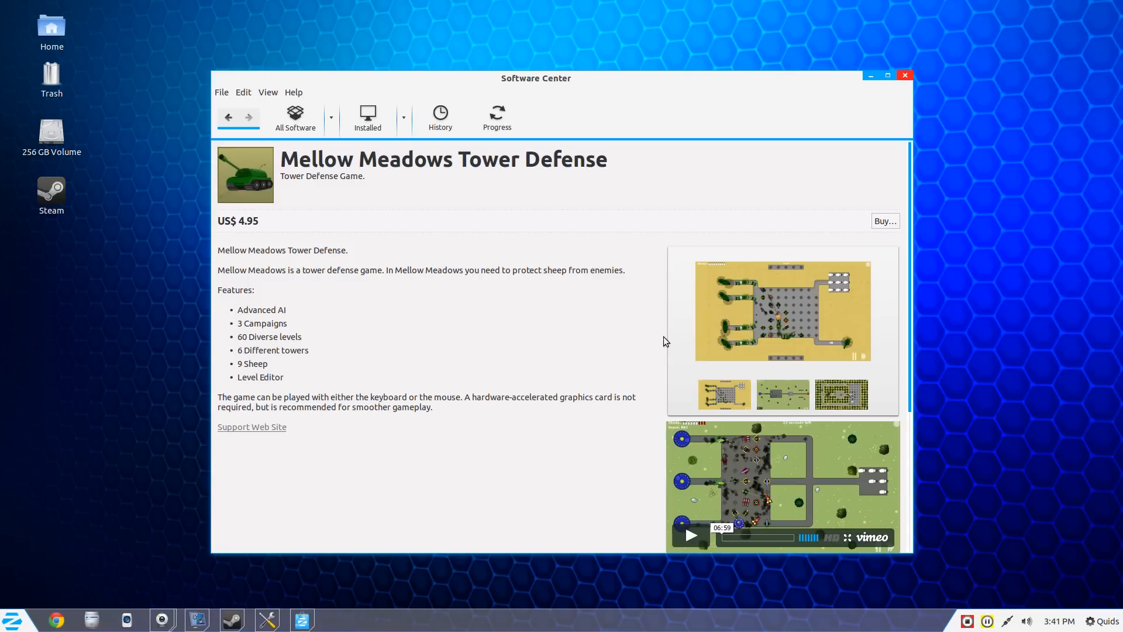
# Step: Return Software Center to its main page, close it, then close the Steam store
pyautogui.click(228, 117)
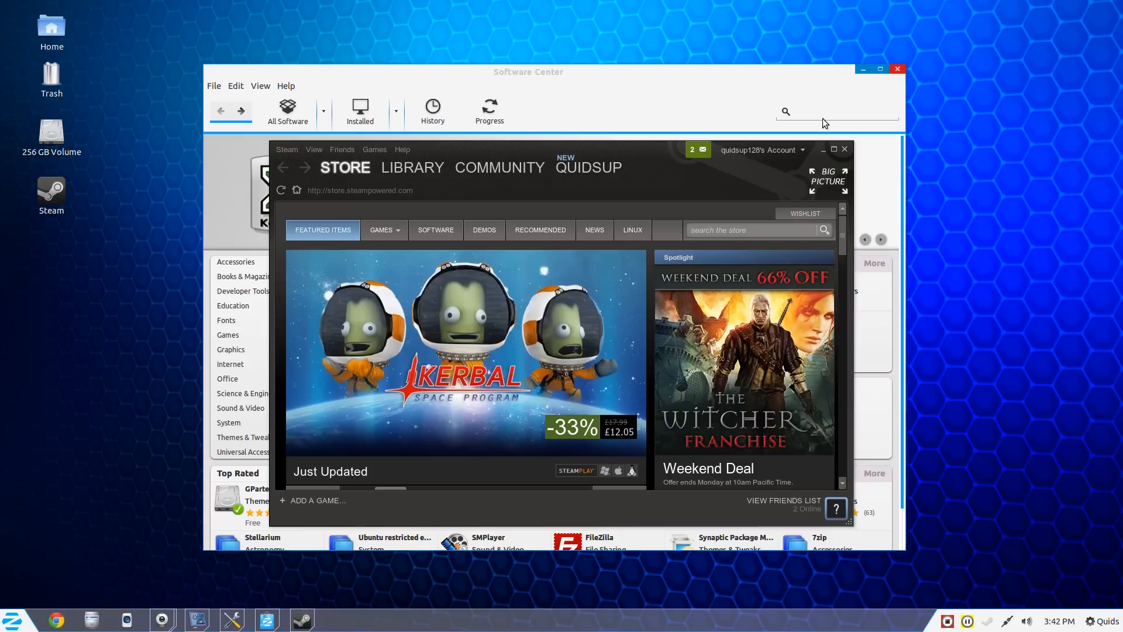
pyautogui.click(897, 69)
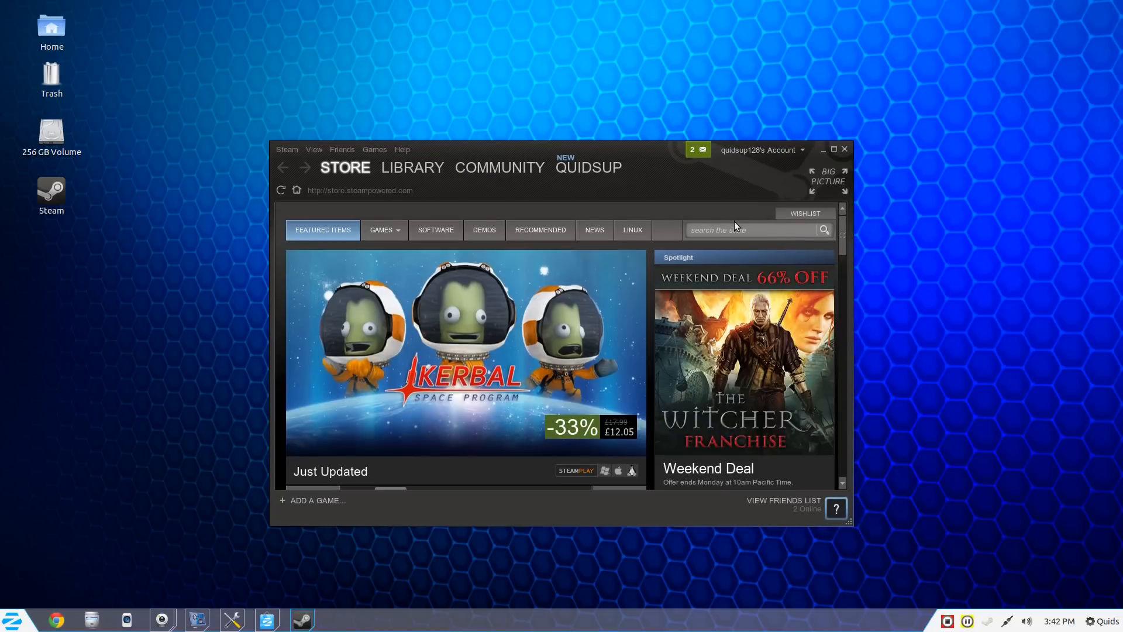
pyautogui.moveTo(824, 151)
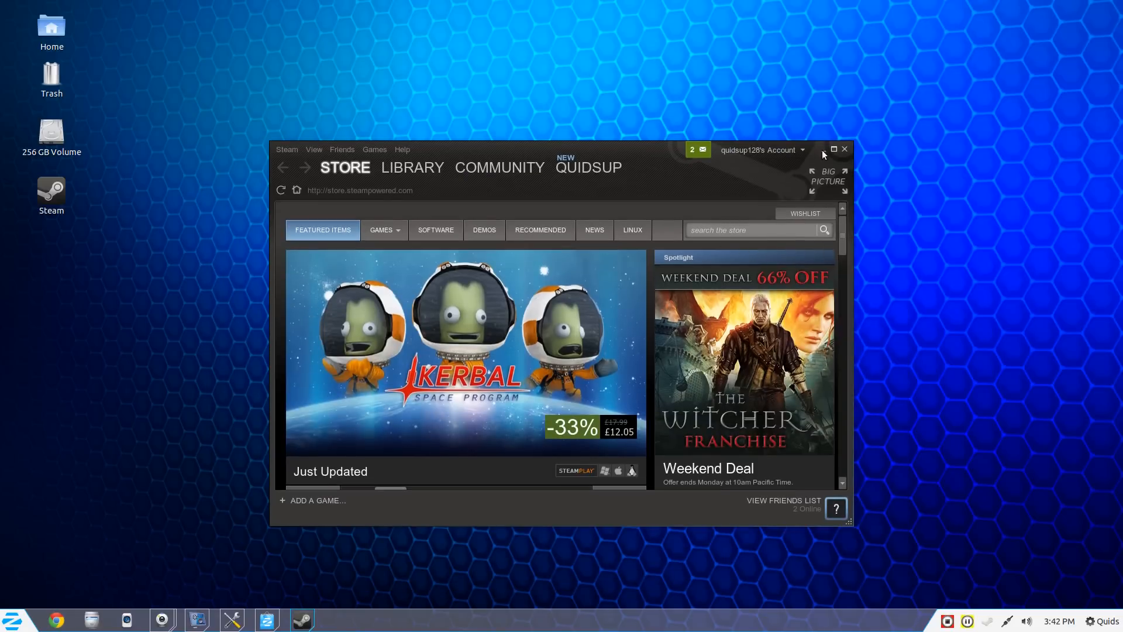
pyautogui.click(833, 149)
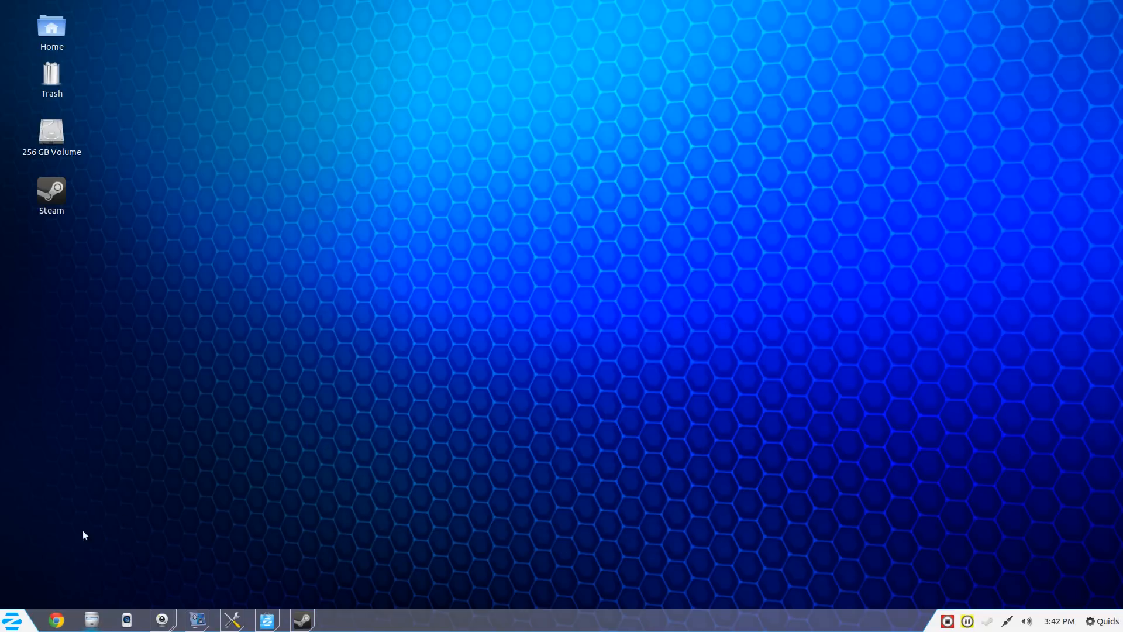
# Step: Browse the Accessories applications in the Zorin Menu and go back to categories
pyautogui.click(12, 620)
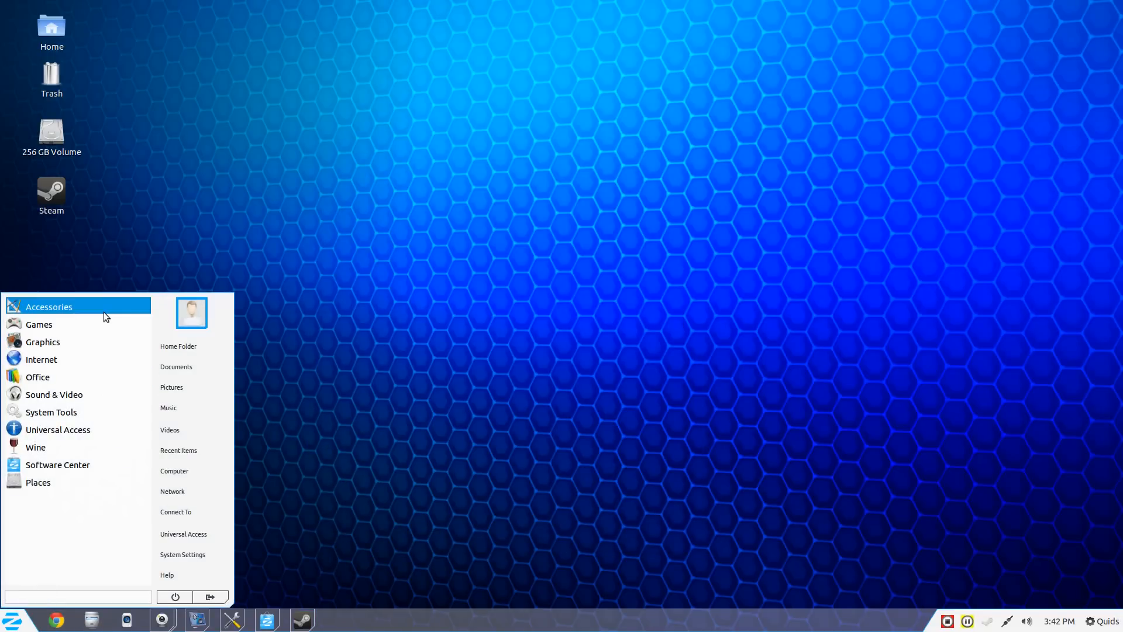
pyautogui.click(48, 305)
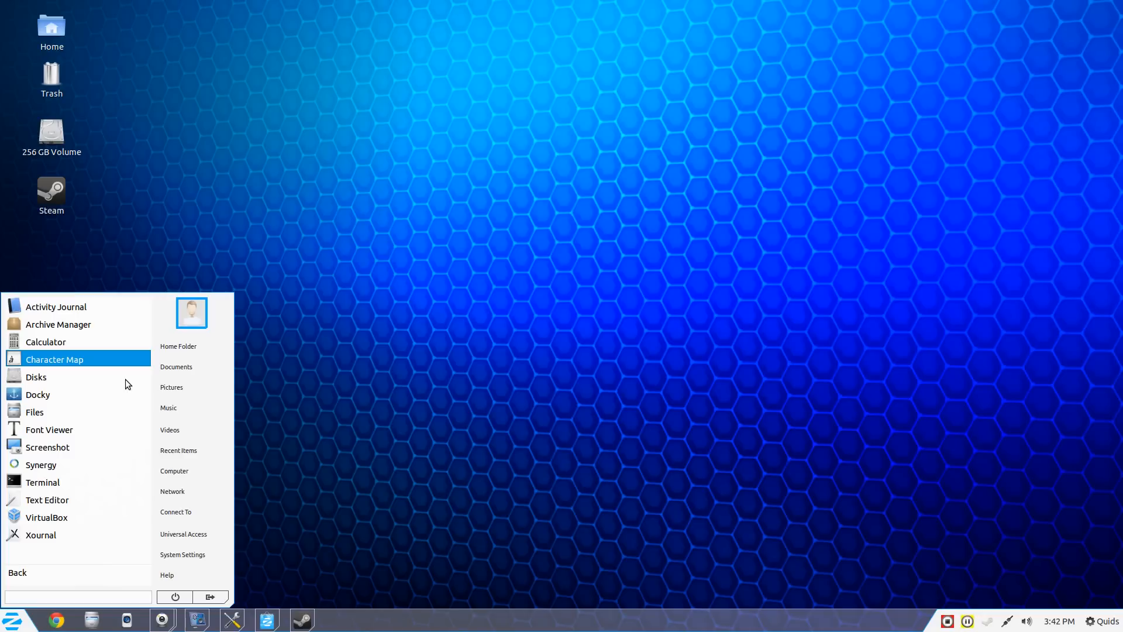
pyautogui.moveTo(82, 324)
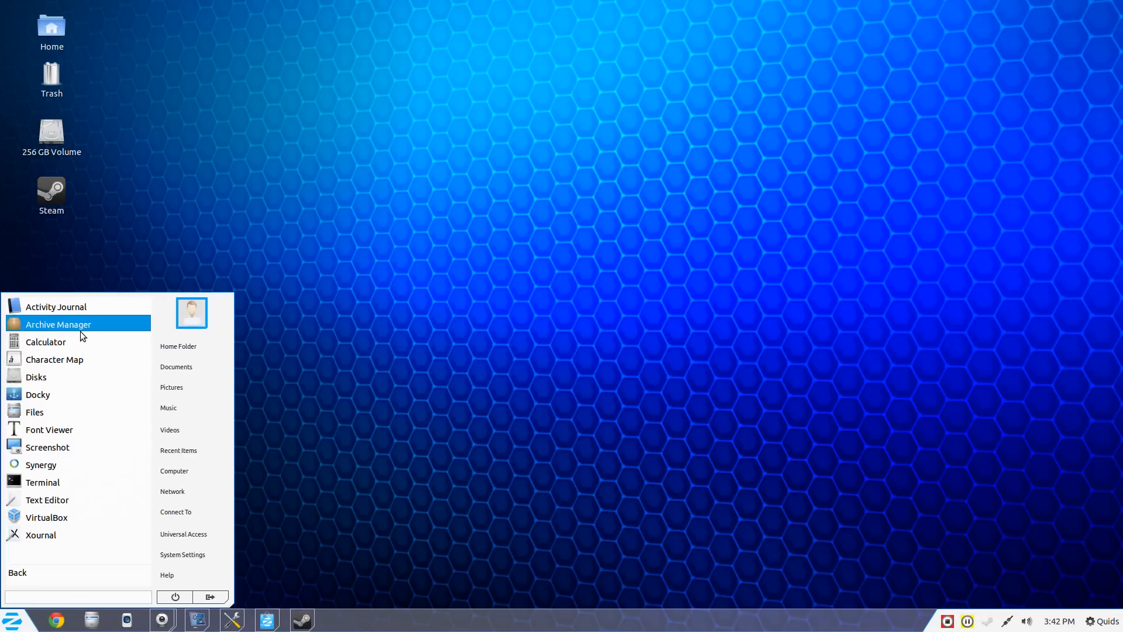
pyautogui.moveTo(89, 516)
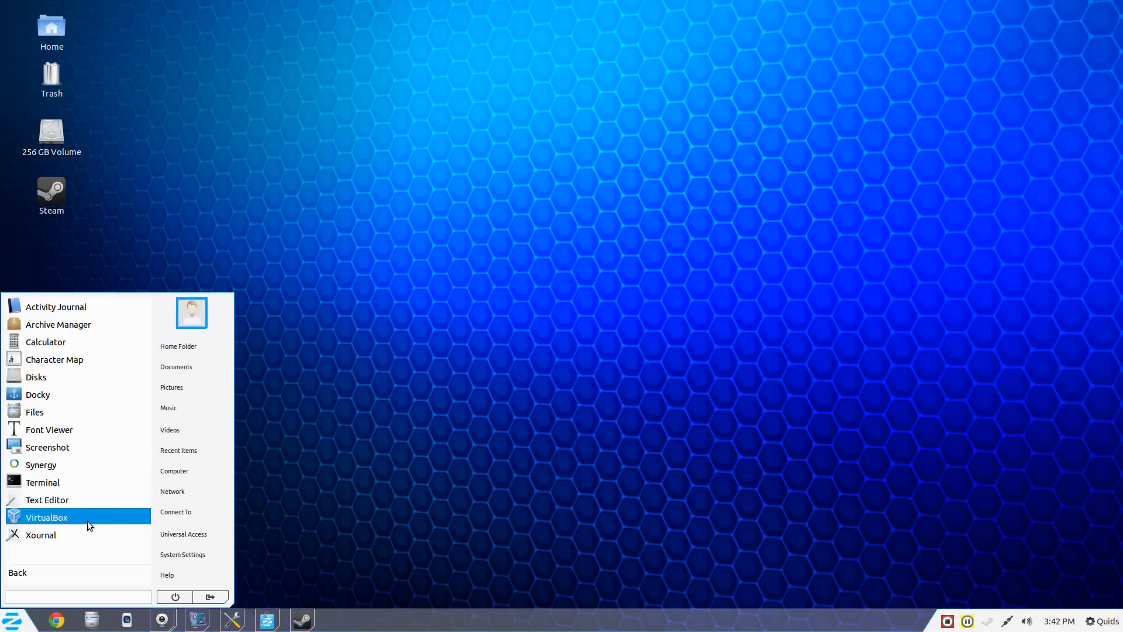
pyautogui.click(18, 572)
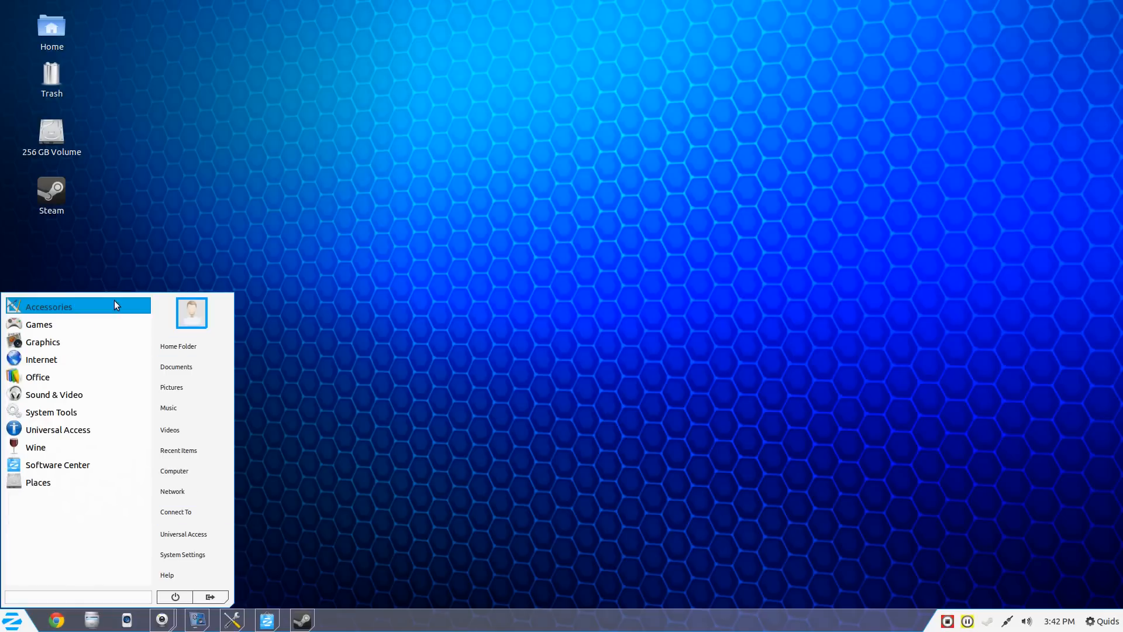
# Step: Browse the Games category and its Arcade subcategory in the Zorin Menu
pyautogui.click(39, 324)
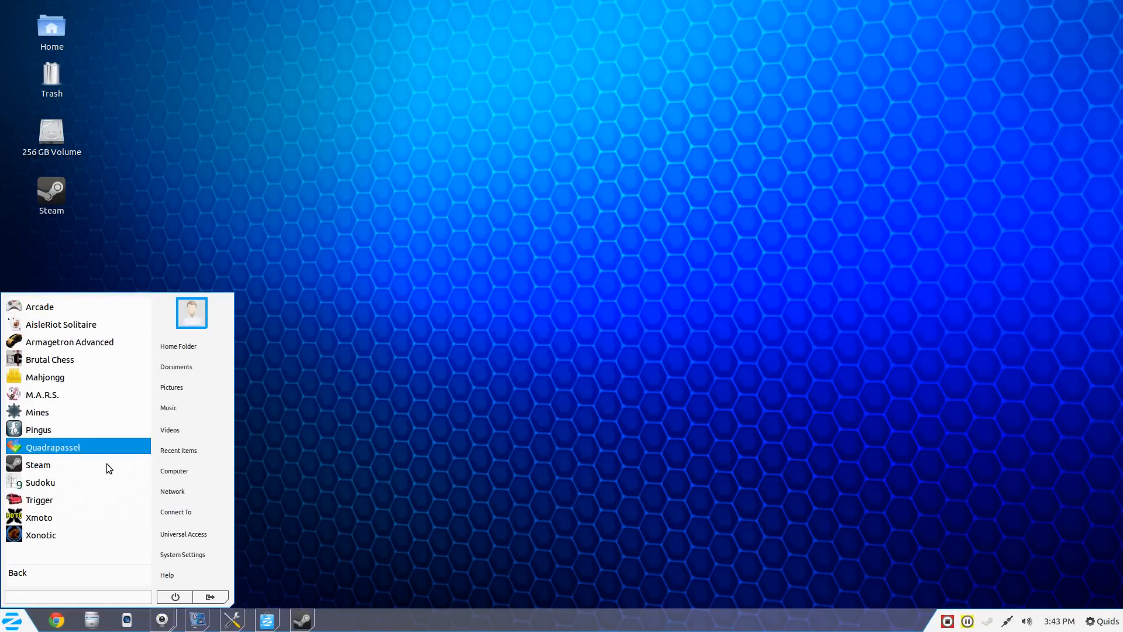
pyautogui.moveTo(82, 535)
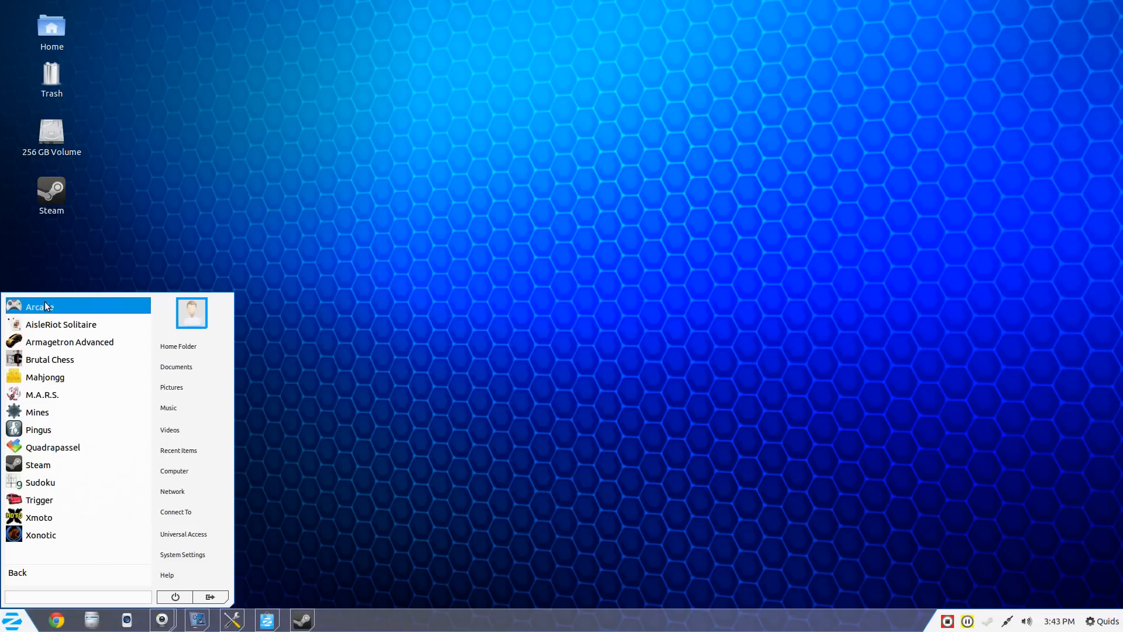
pyautogui.click(40, 305)
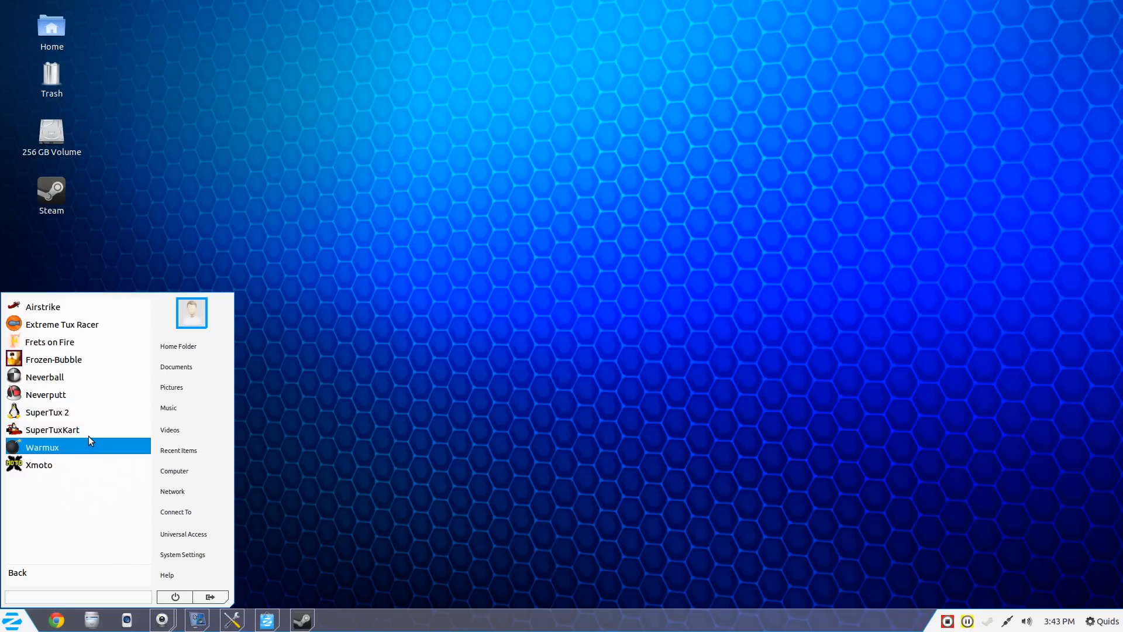
pyautogui.scroll(-3)
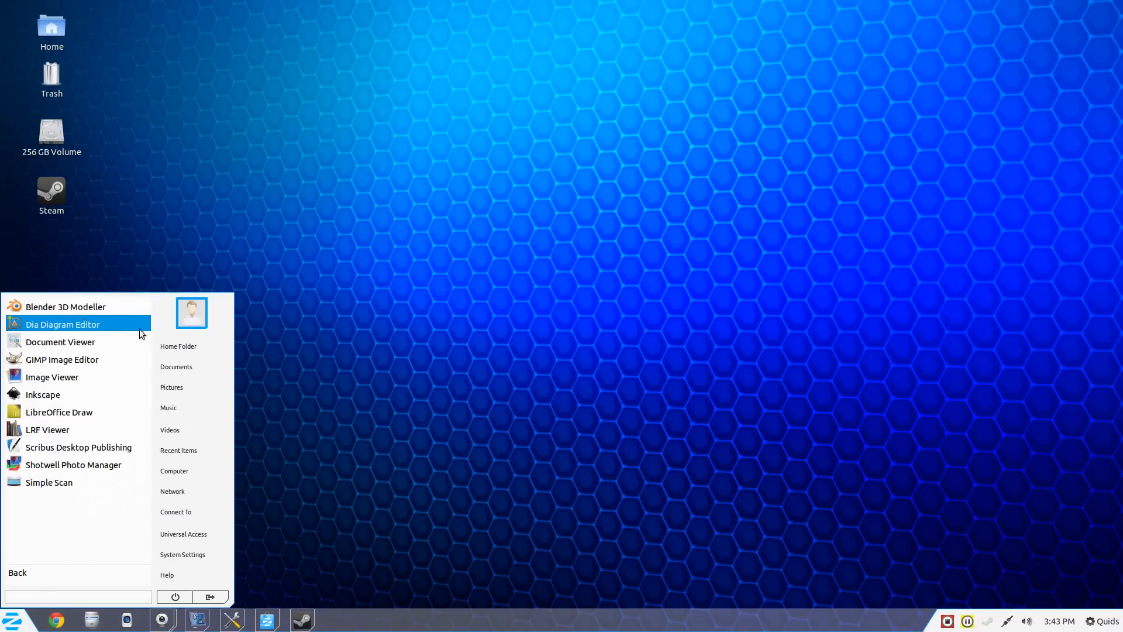
pyautogui.moveTo(107, 437)
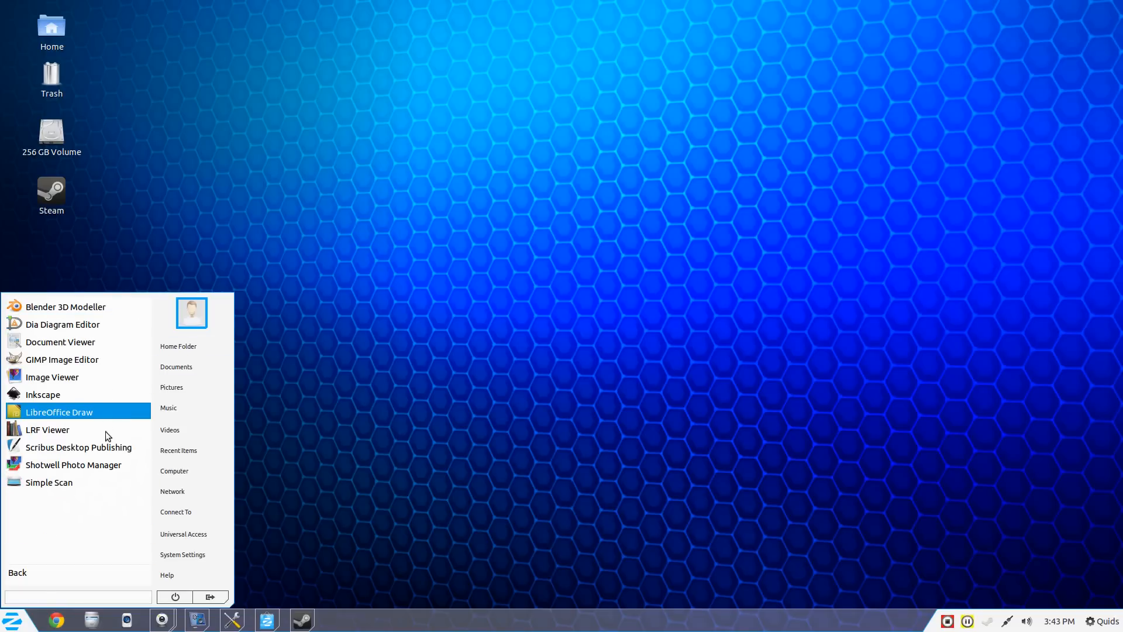
pyautogui.moveTo(79, 446)
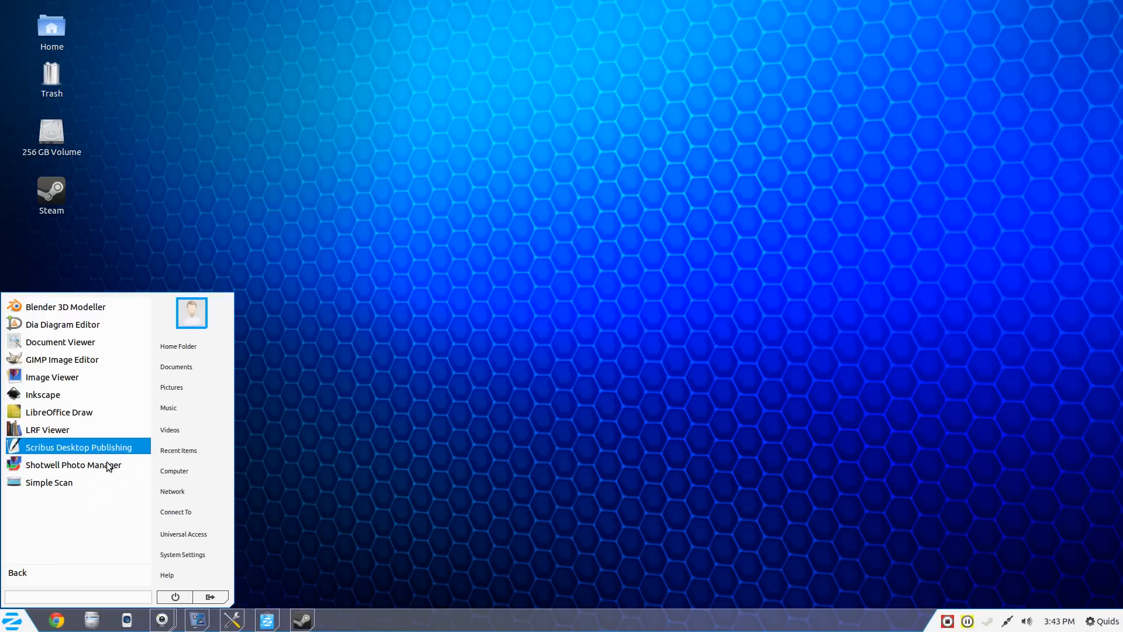
pyautogui.moveTo(54, 573)
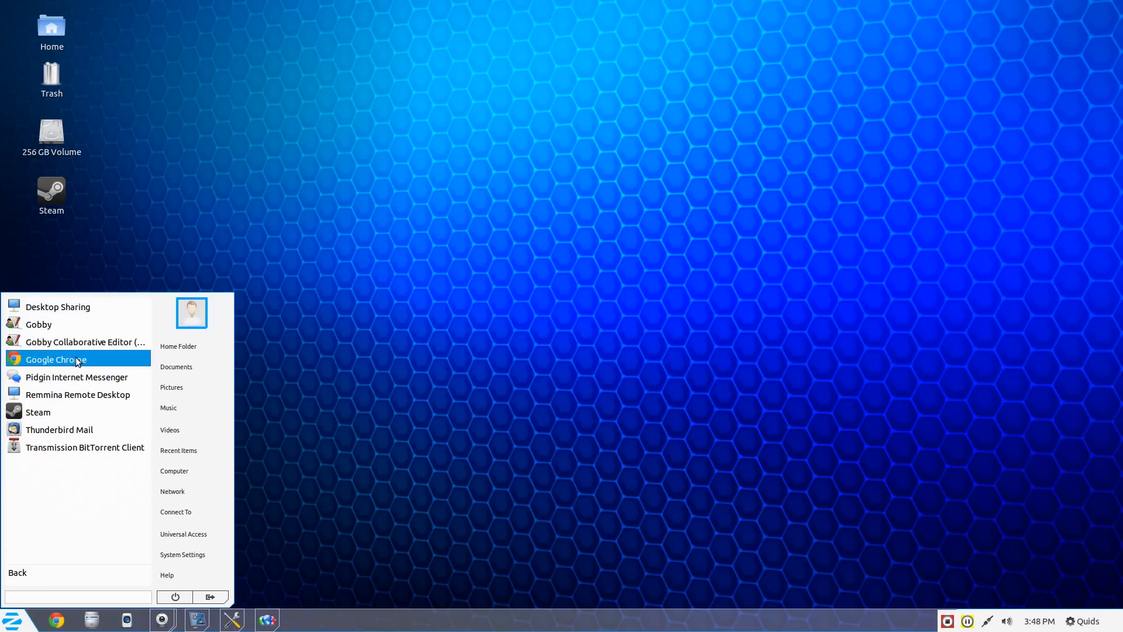
pyautogui.moveTo(77, 395)
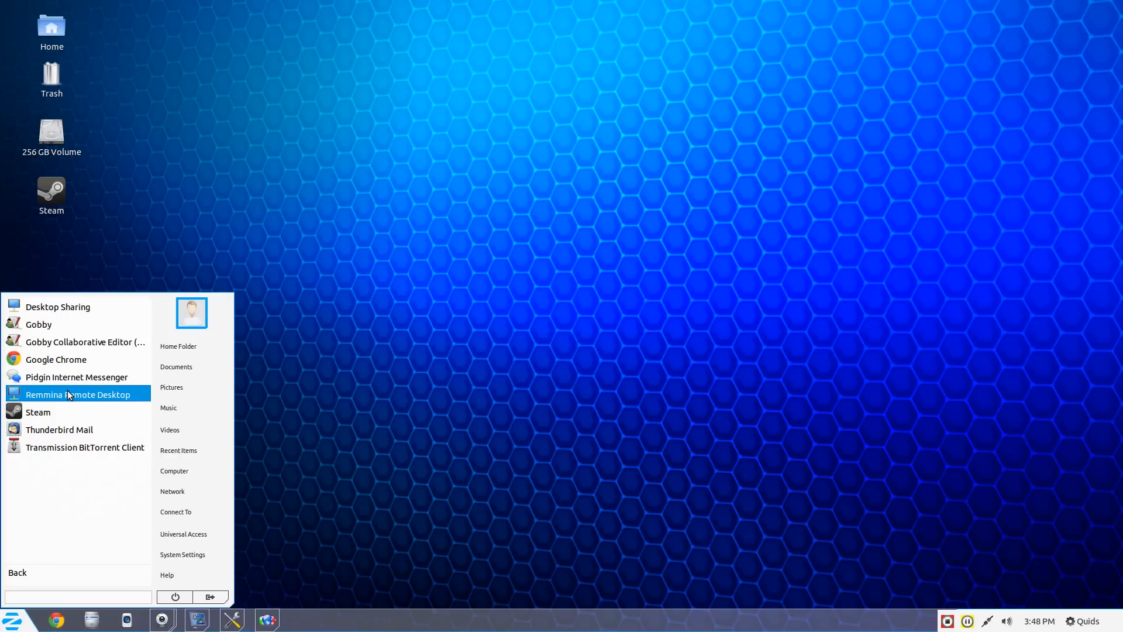
pyautogui.moveTo(60, 430)
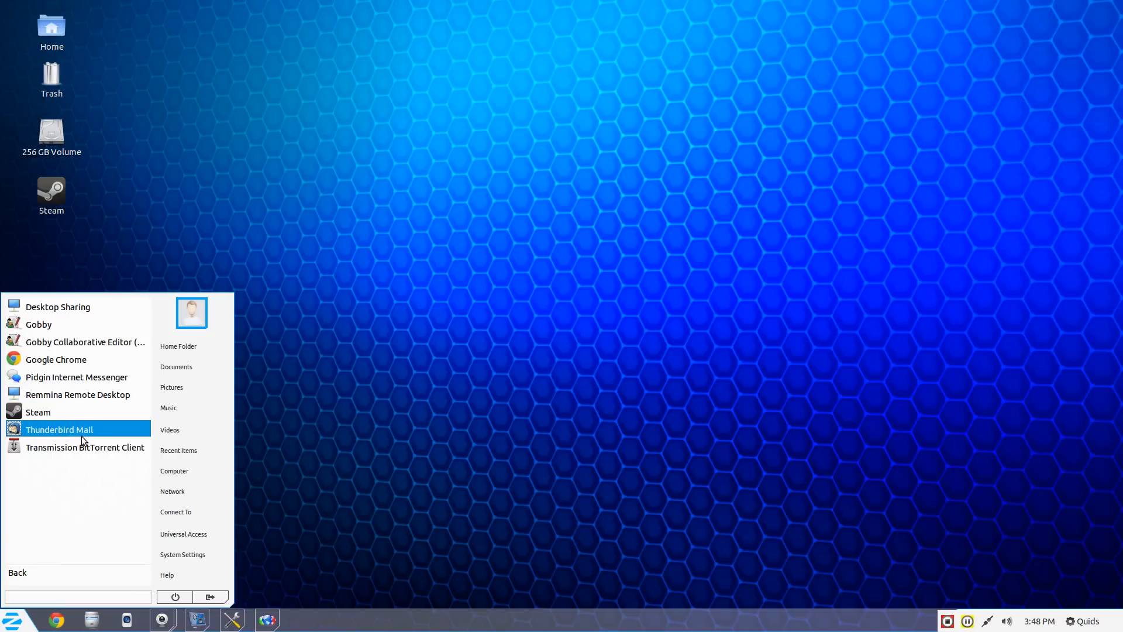
pyautogui.moveTo(95, 458)
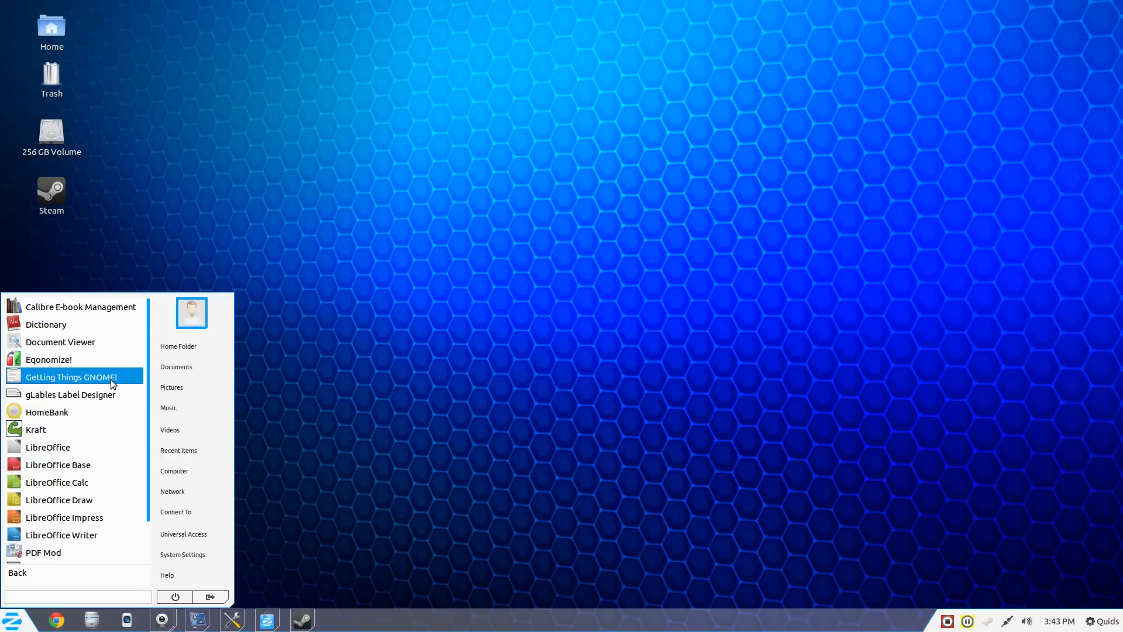
# Step: Scroll the Office applications list to the bottom and back to the top
pyautogui.scroll(-3)
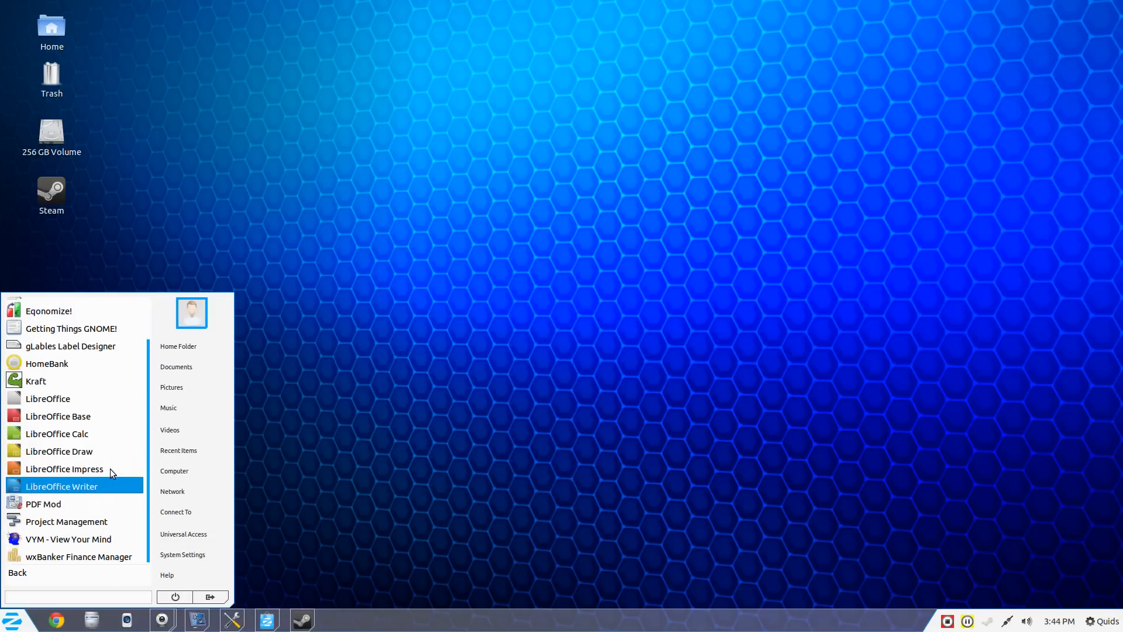
pyautogui.moveTo(118, 472)
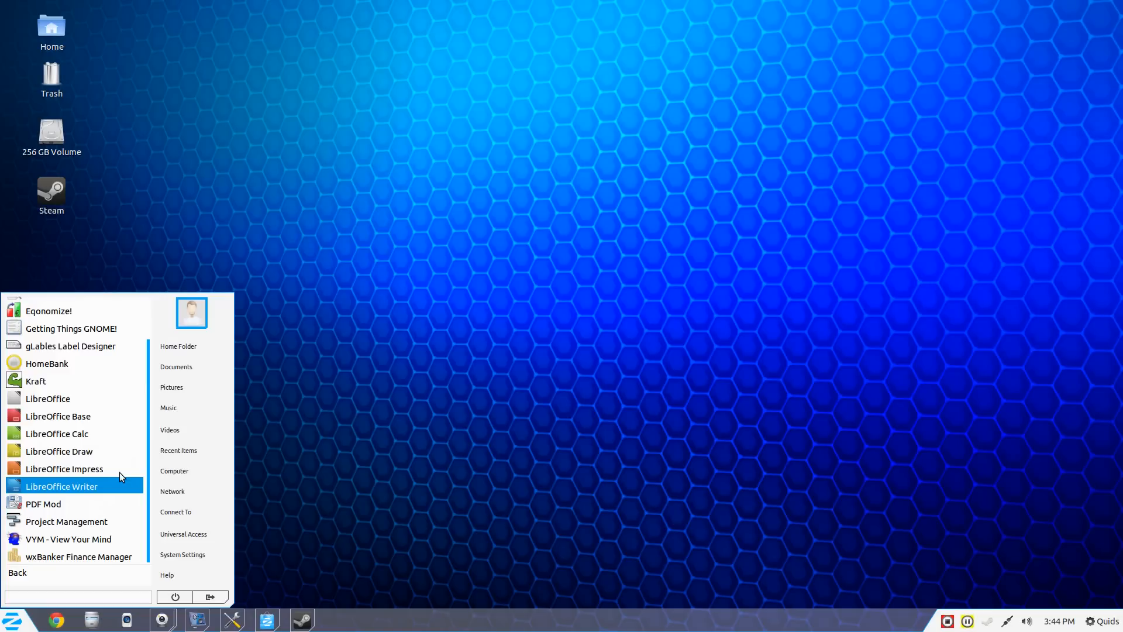
pyautogui.moveTo(114, 469)
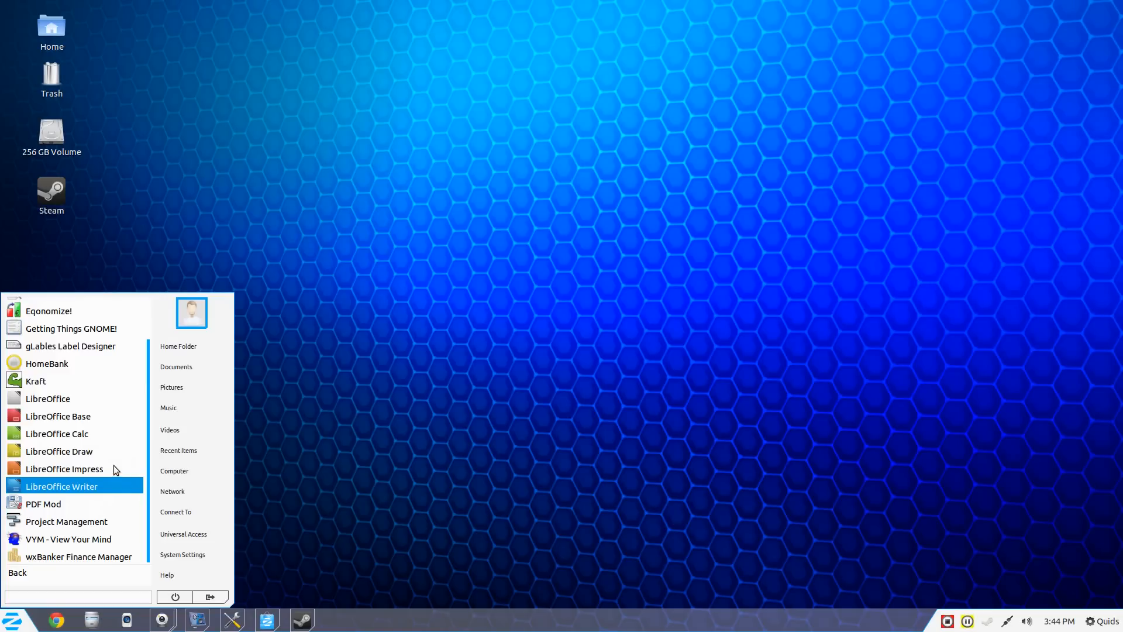
pyautogui.scroll(3)
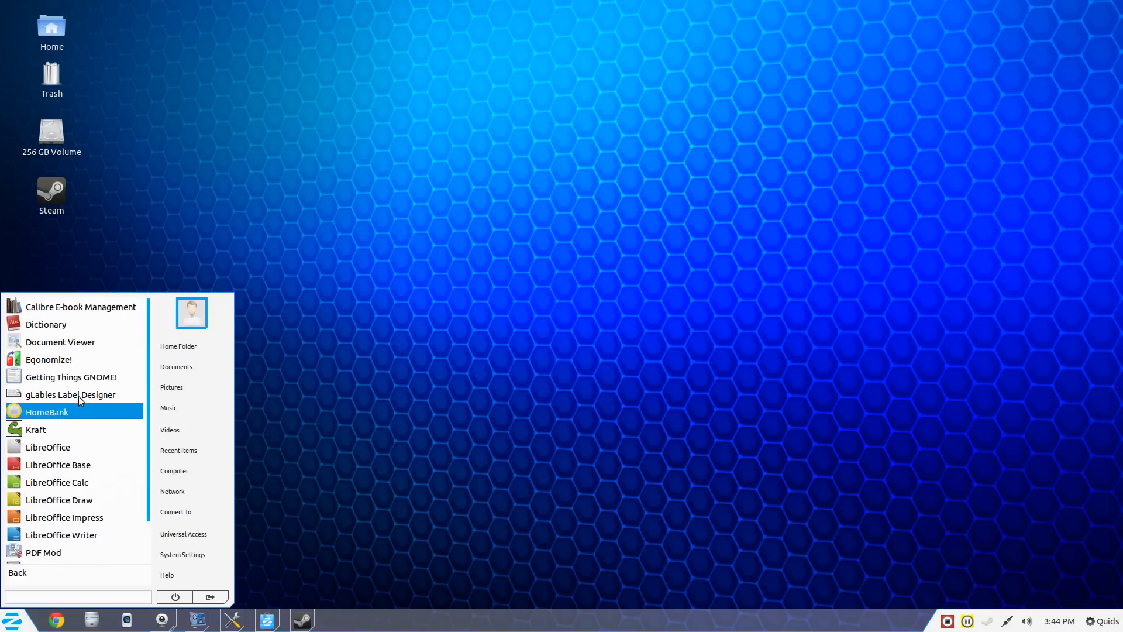
# Step: Browse the full Sound & Video applications list, then go back to the categories
pyautogui.click(18, 572)
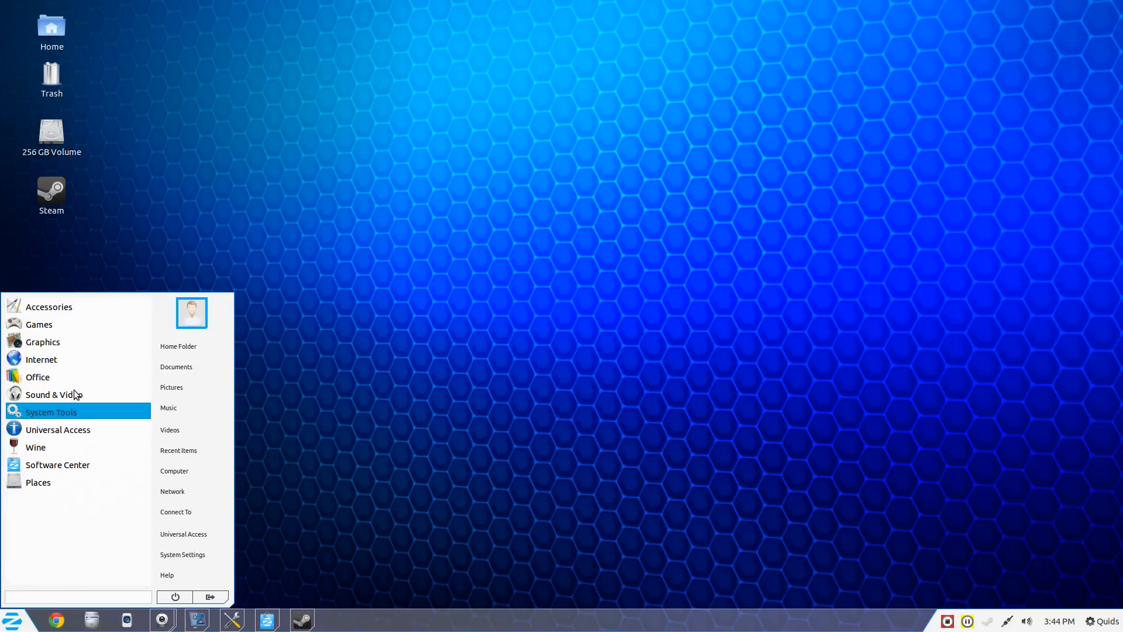
pyautogui.click(53, 394)
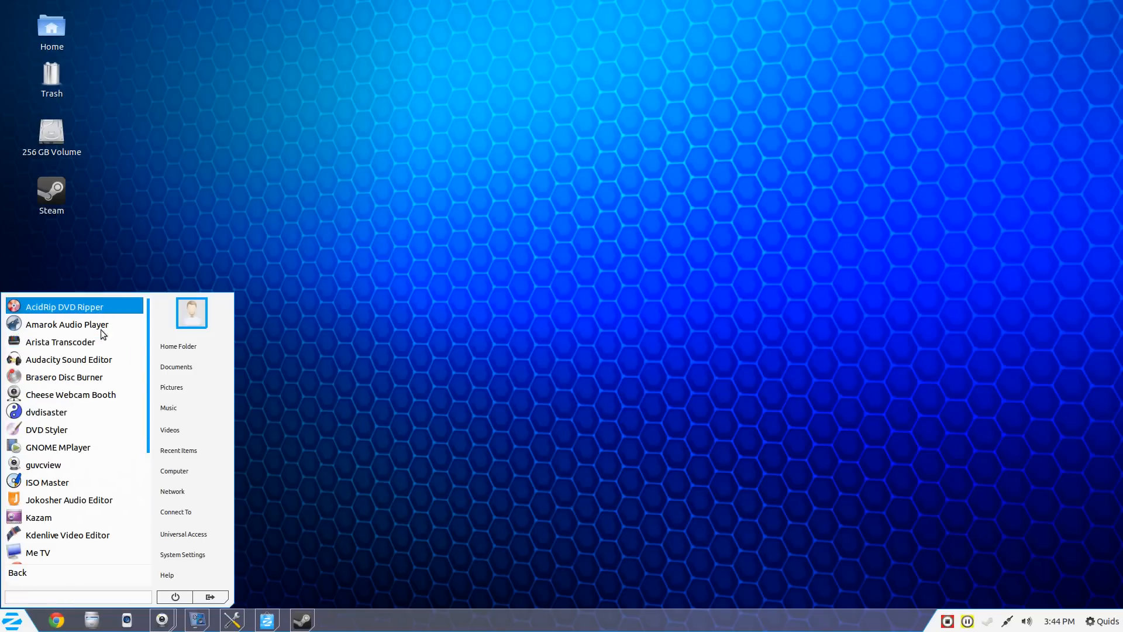
pyautogui.moveTo(44, 465)
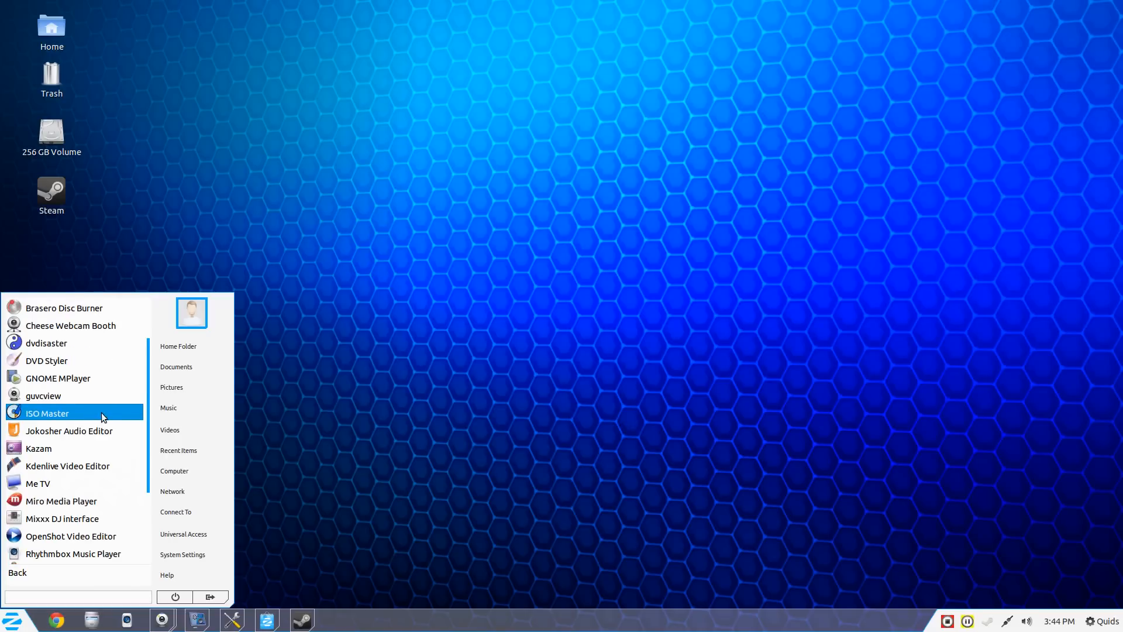
pyautogui.moveTo(104, 418)
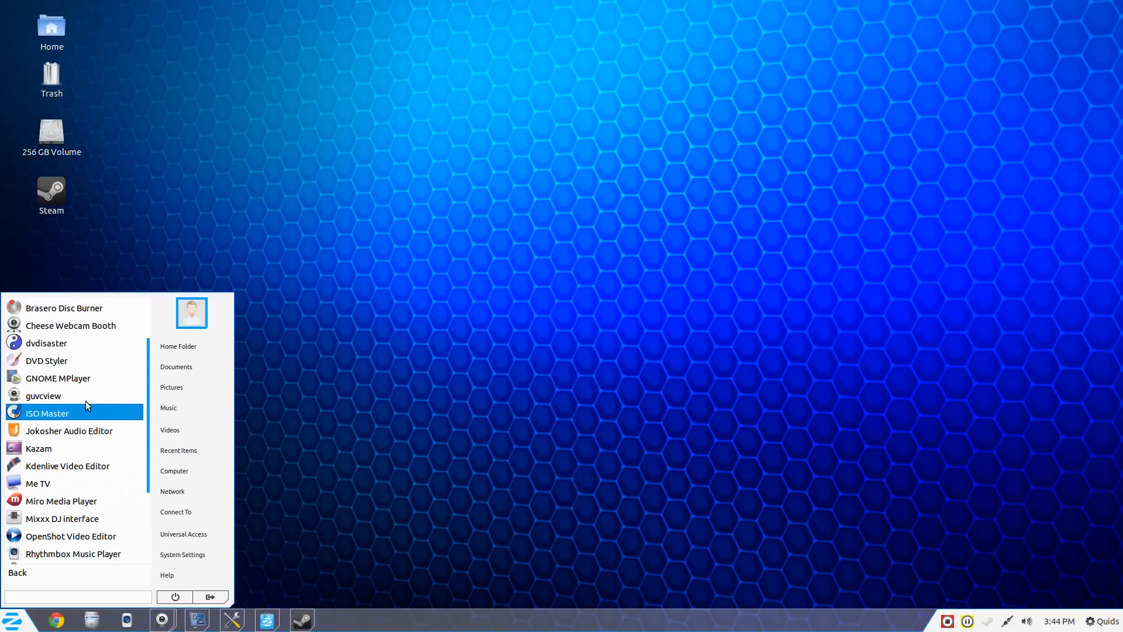
pyautogui.scroll(-3)
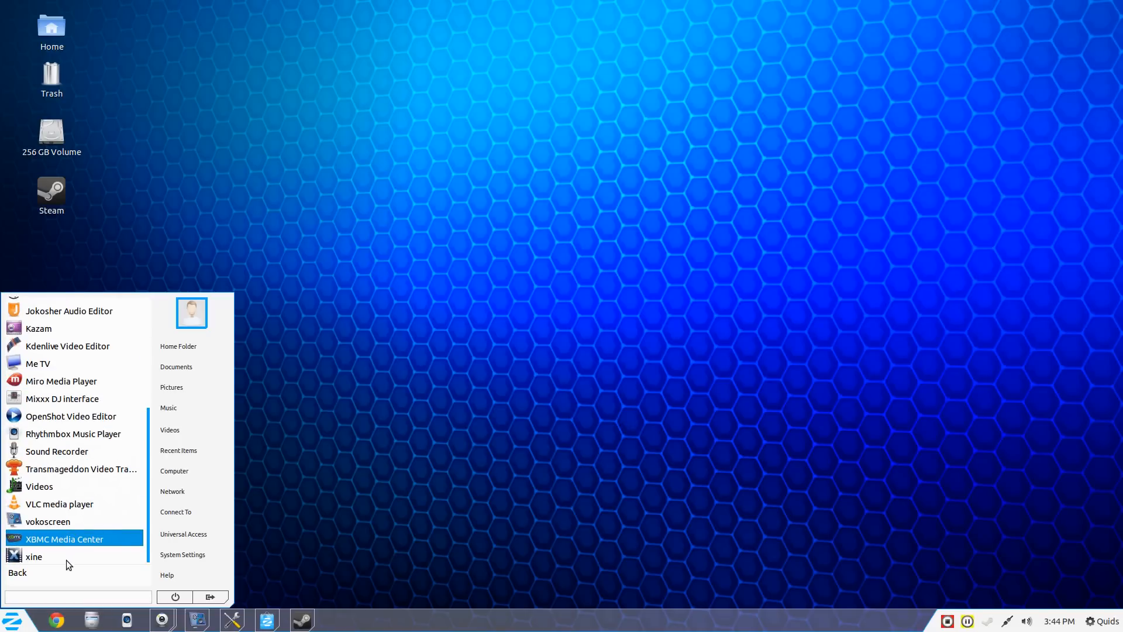
pyautogui.scroll(3)
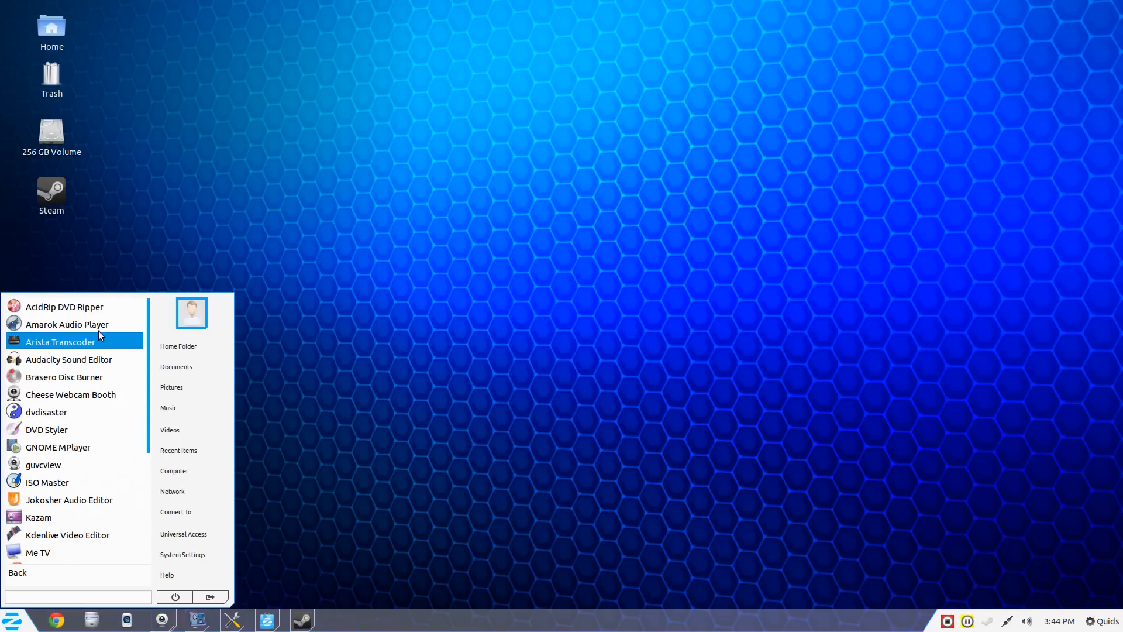
pyautogui.moveTo(64, 306)
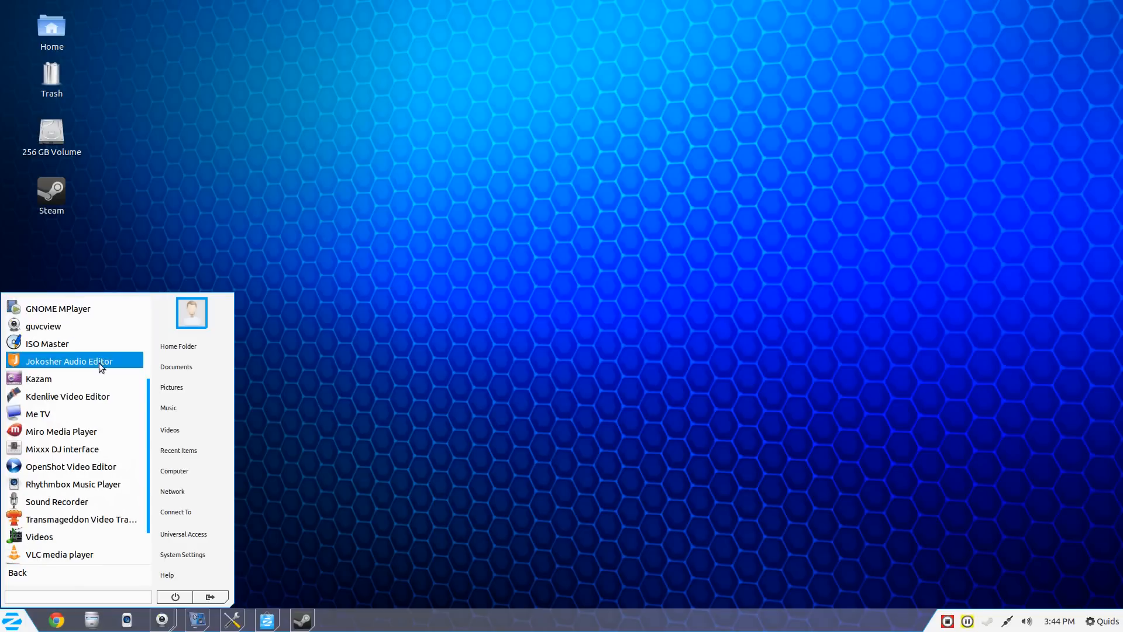
pyautogui.scroll(3)
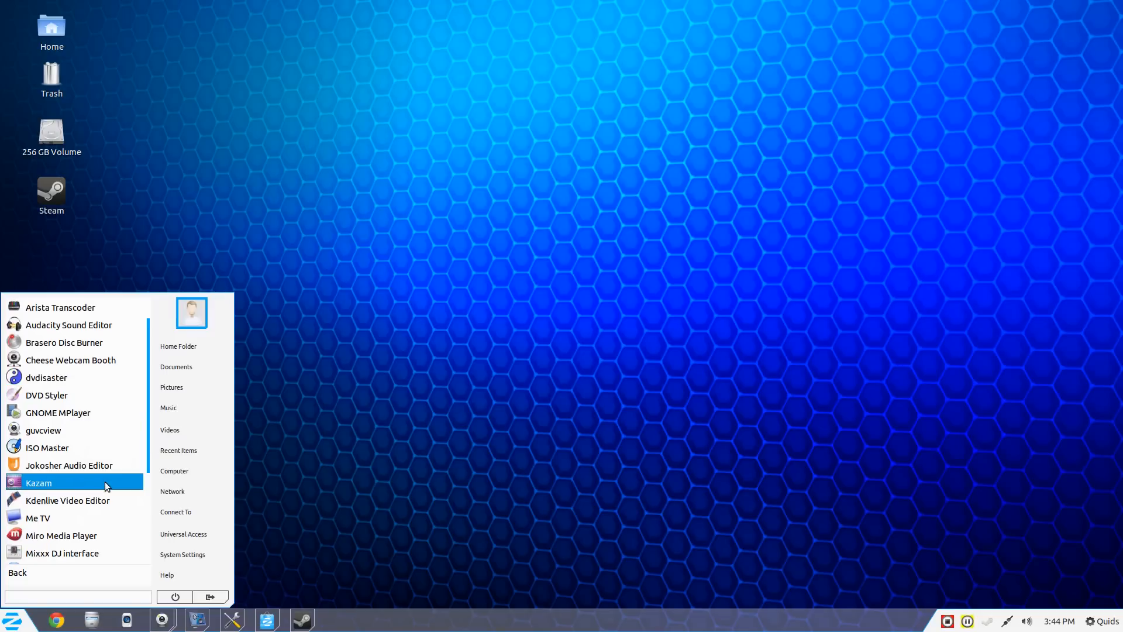
pyautogui.scroll(-3)
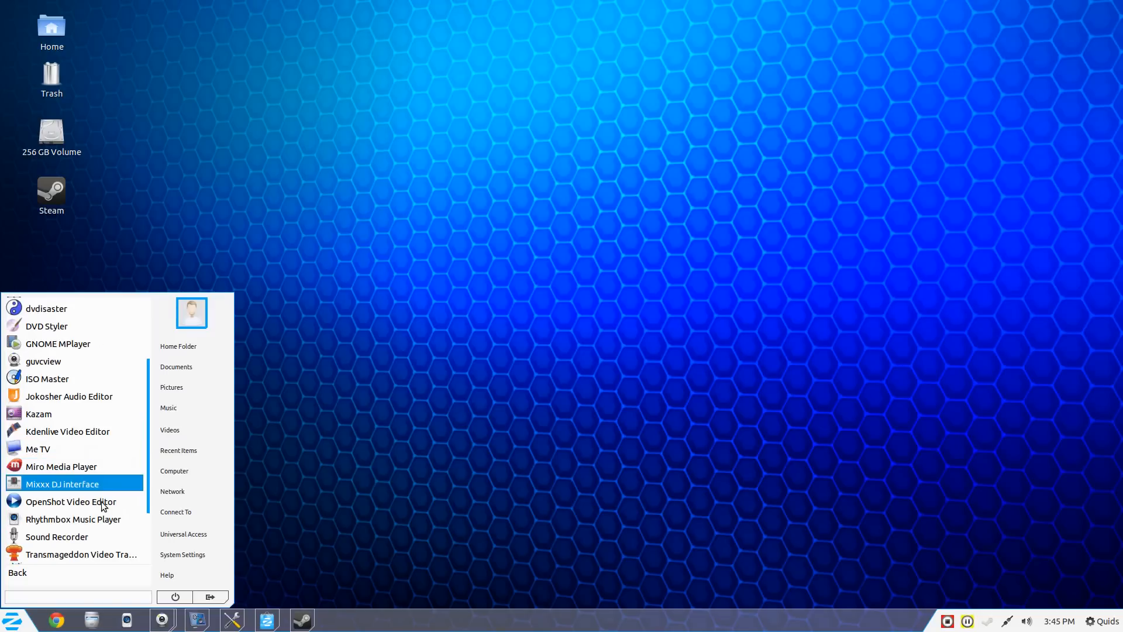
pyautogui.moveTo(94, 506)
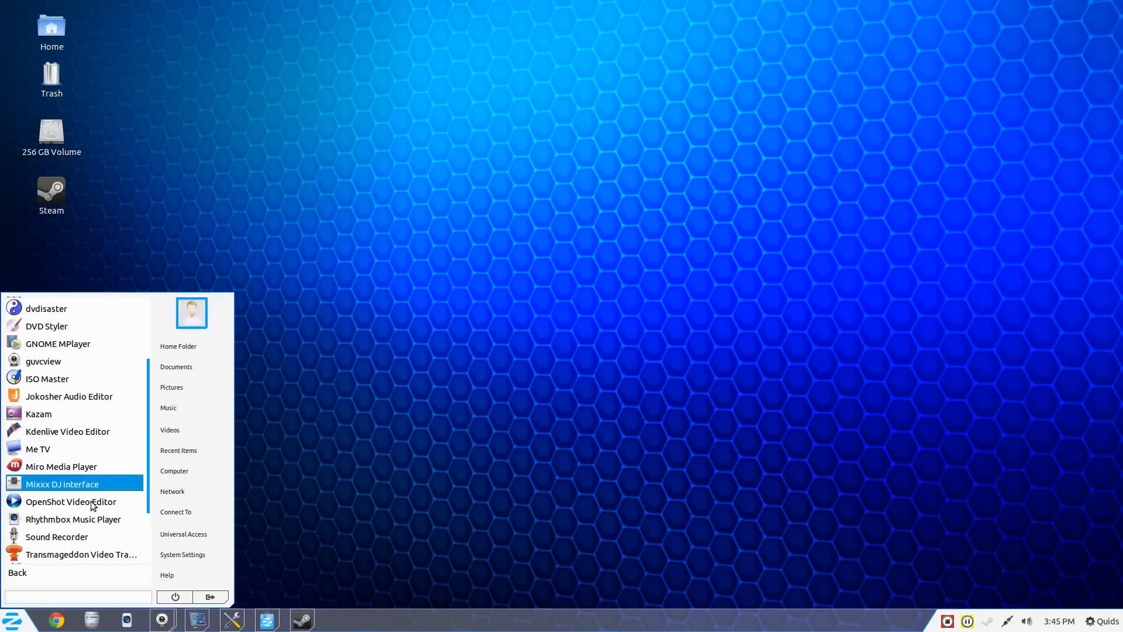
pyautogui.scroll(-3)
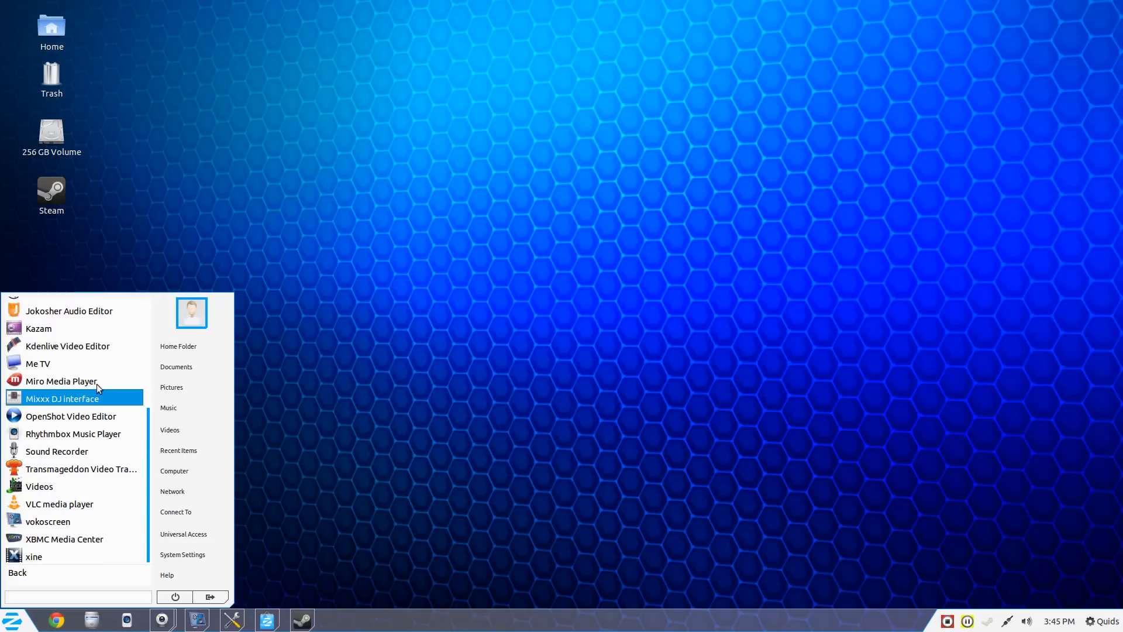
pyautogui.moveTo(103, 506)
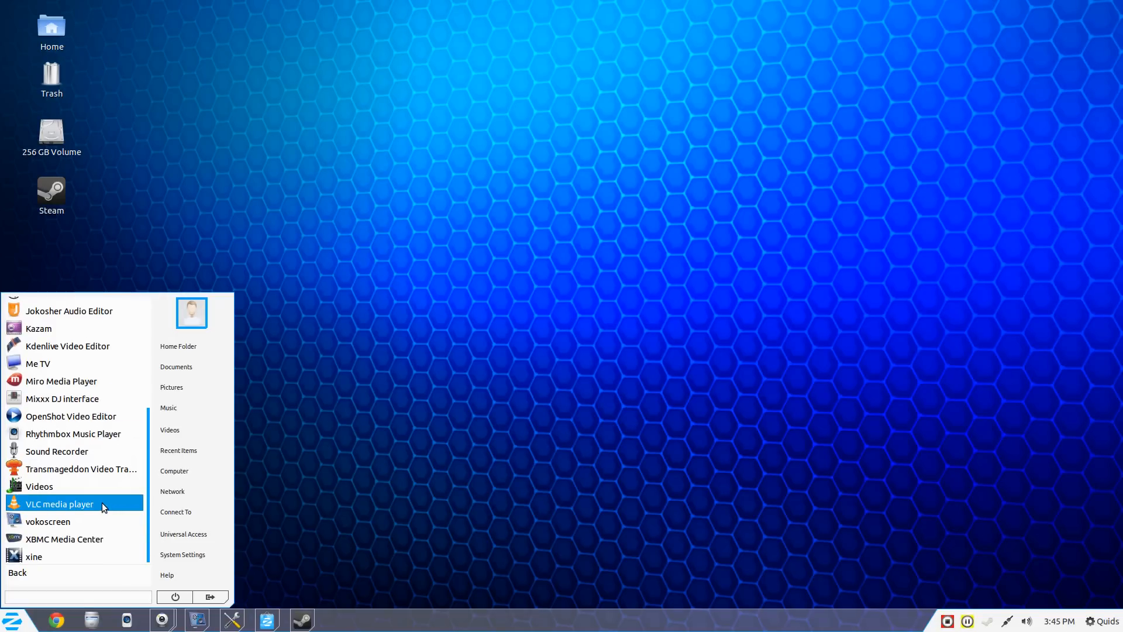
pyautogui.moveTo(81, 543)
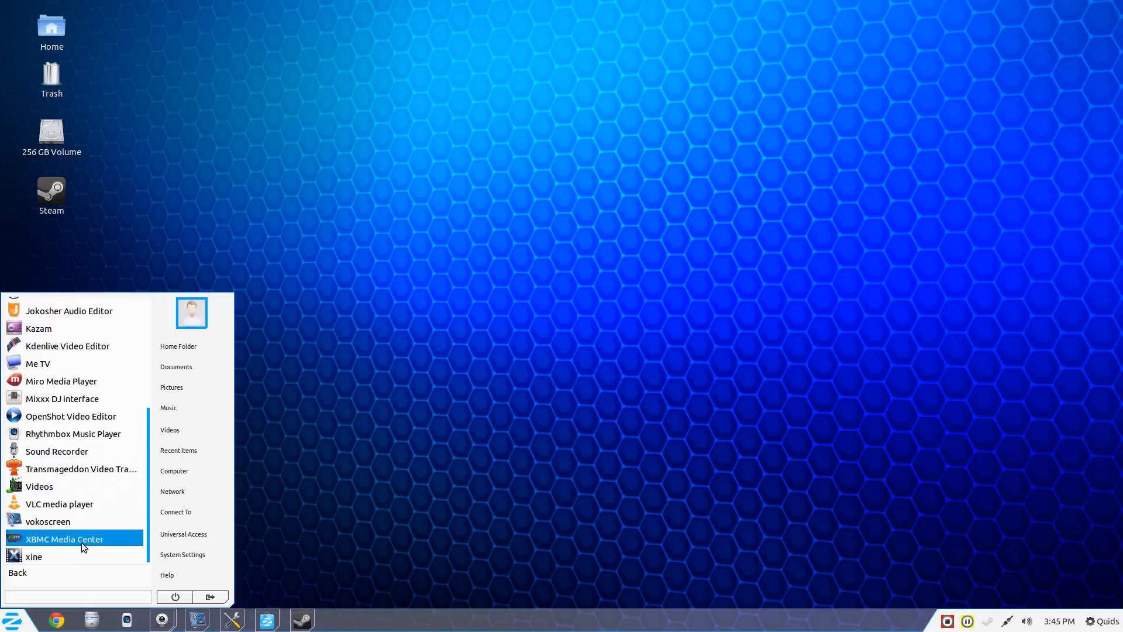
pyautogui.click(17, 572)
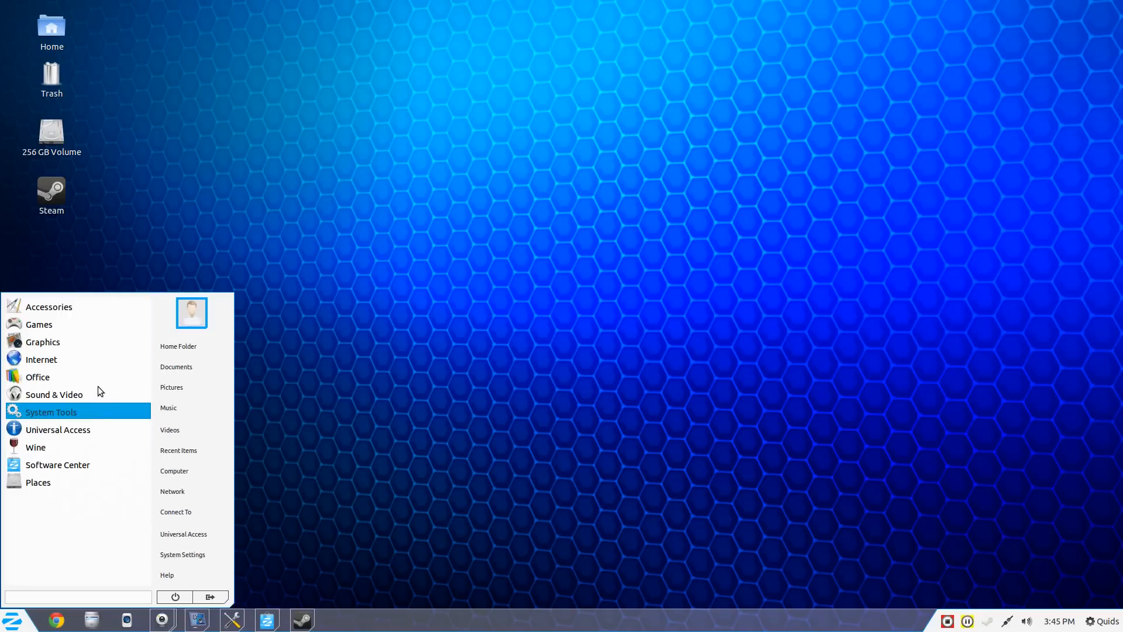
# Step: Launch Zorin Background Plus from System Tools and start the animated starfield background
pyautogui.click(51, 411)
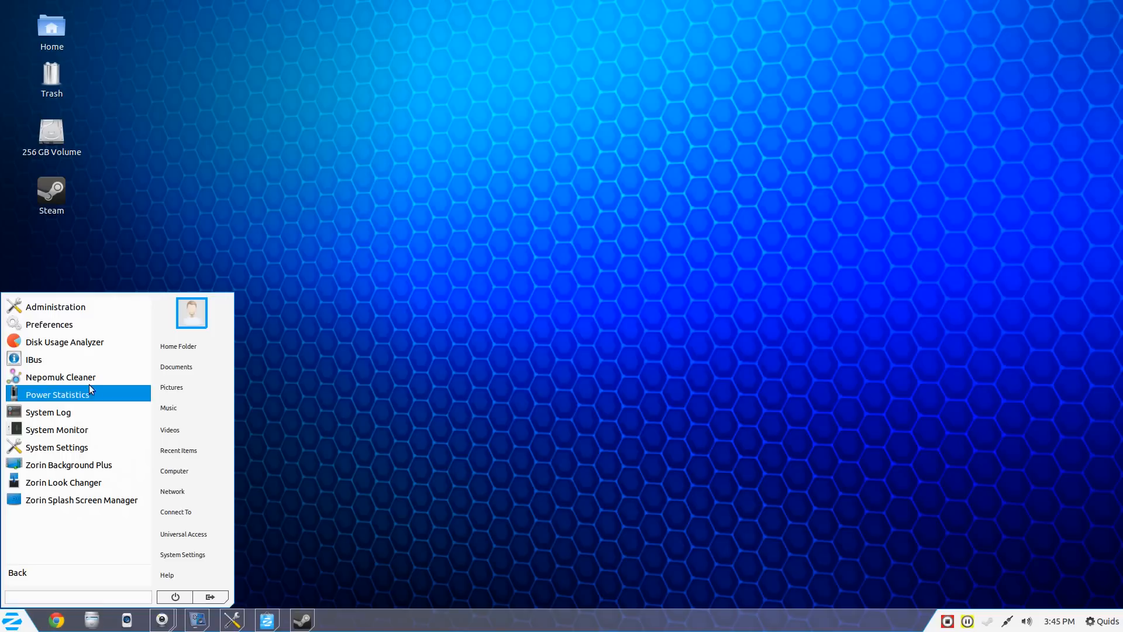
pyautogui.moveTo(56, 447)
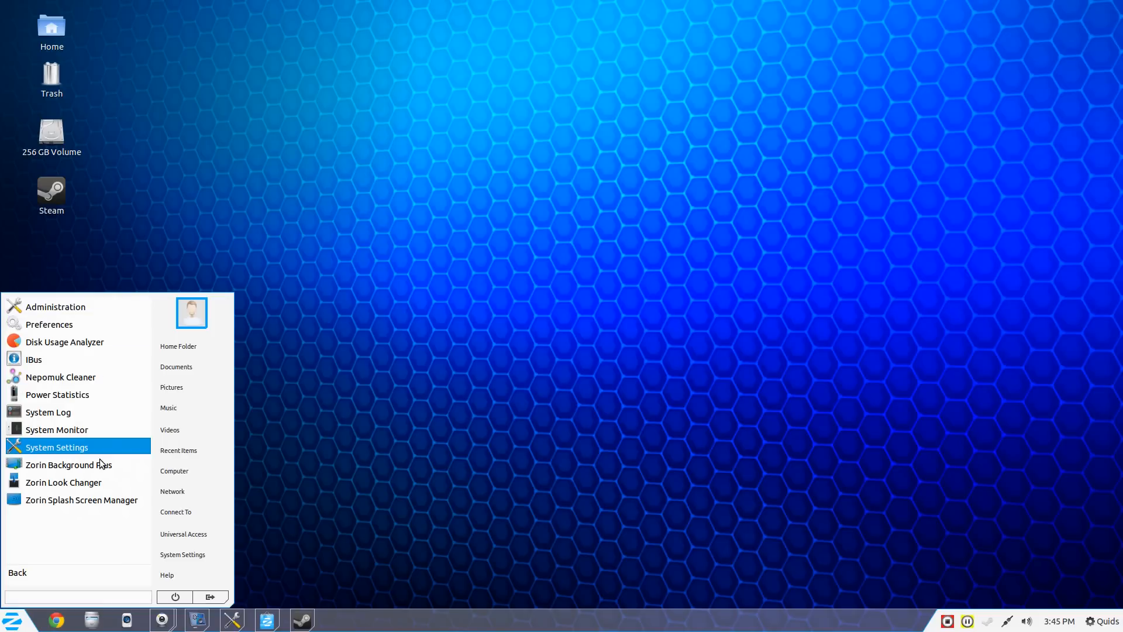
pyautogui.click(68, 465)
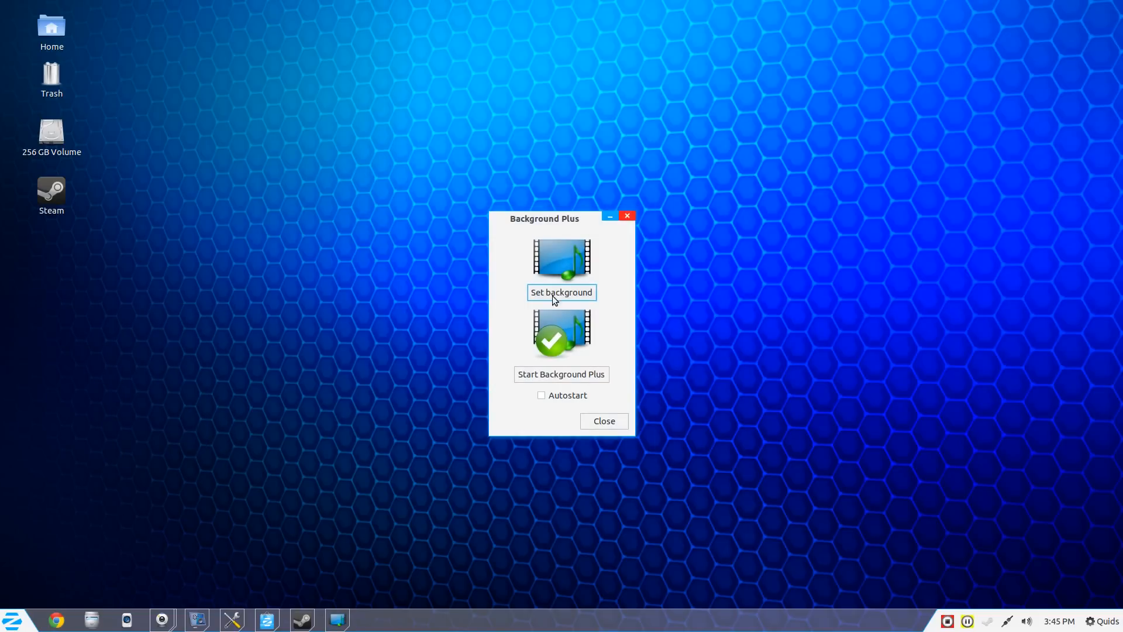
pyautogui.click(11, 620)
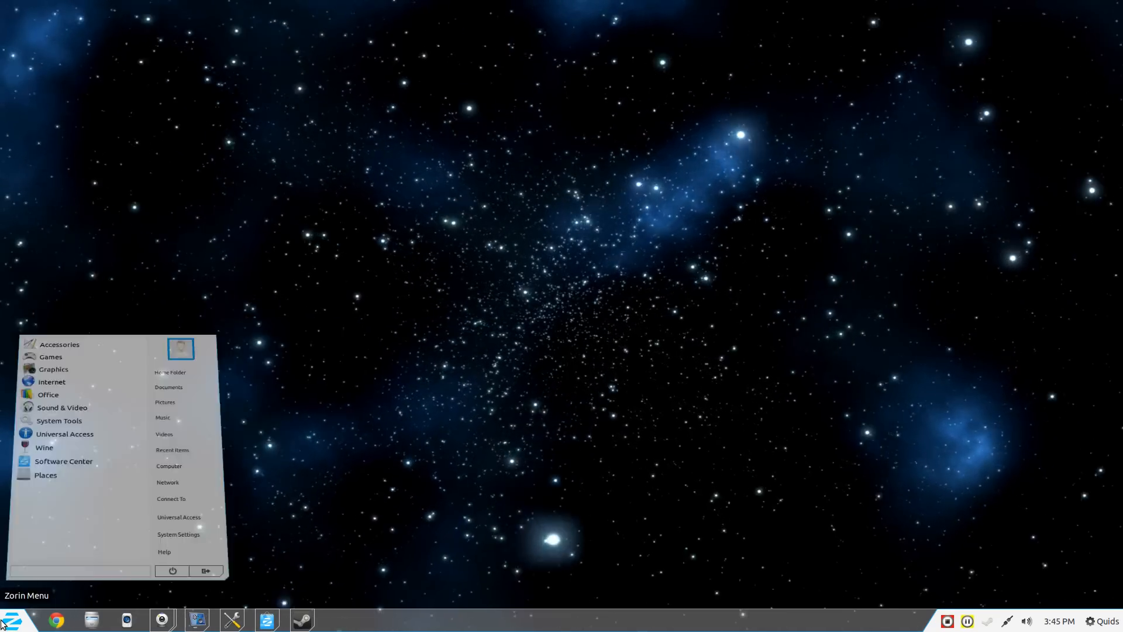
# Step: Reopen Background Plus via menu search 'ba', stop it and close the window, restoring the hexagon wallpaper
pyautogui.write('back')
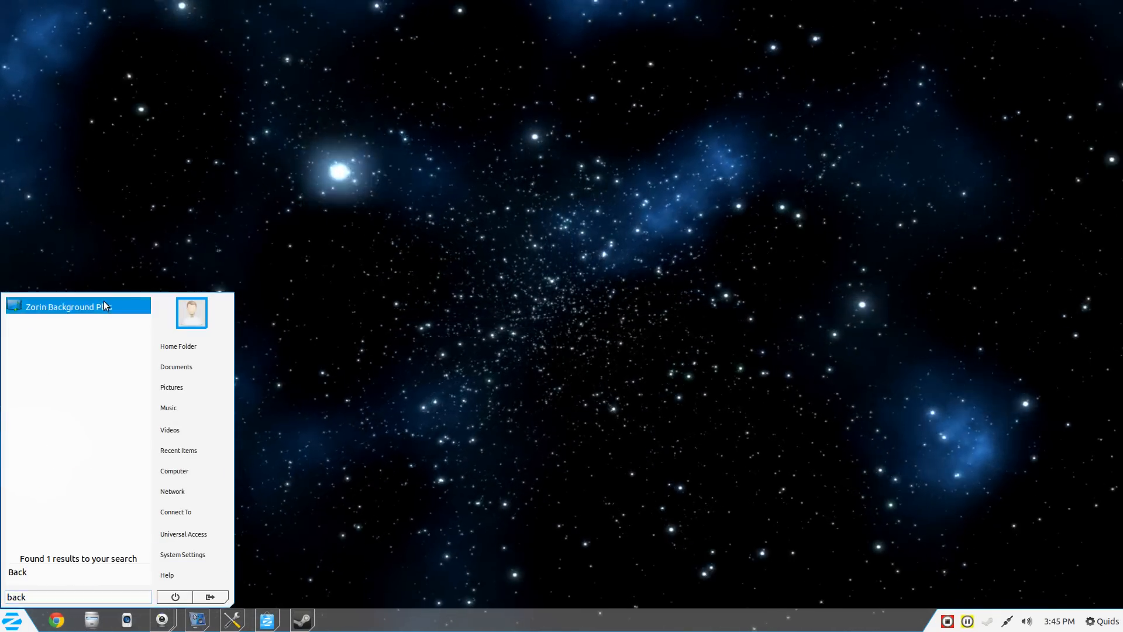
pyautogui.click(66, 305)
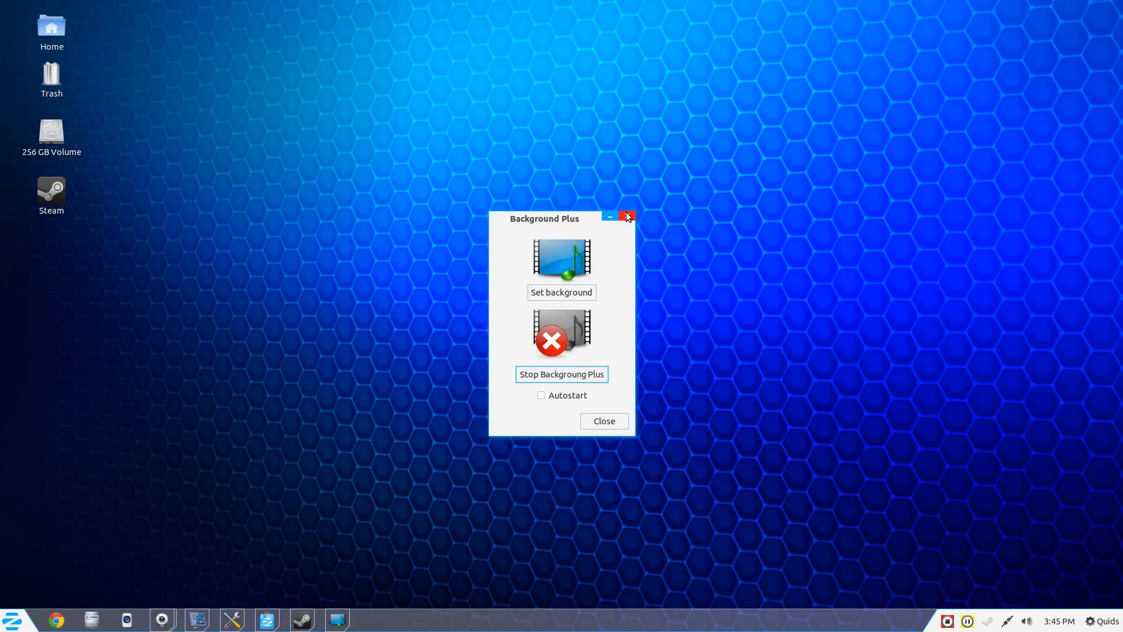
pyautogui.click(627, 216)
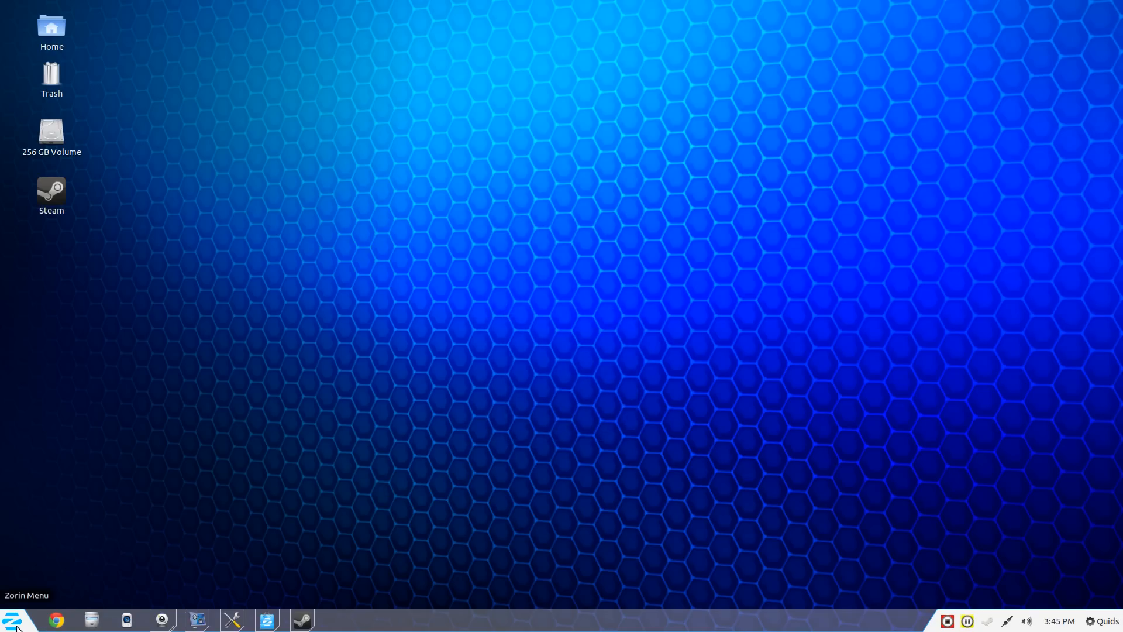
# Step: Show the Wine category entries including PlayOnLinux, Configure Wine and Browse C: Drive
pyautogui.click(11, 620)
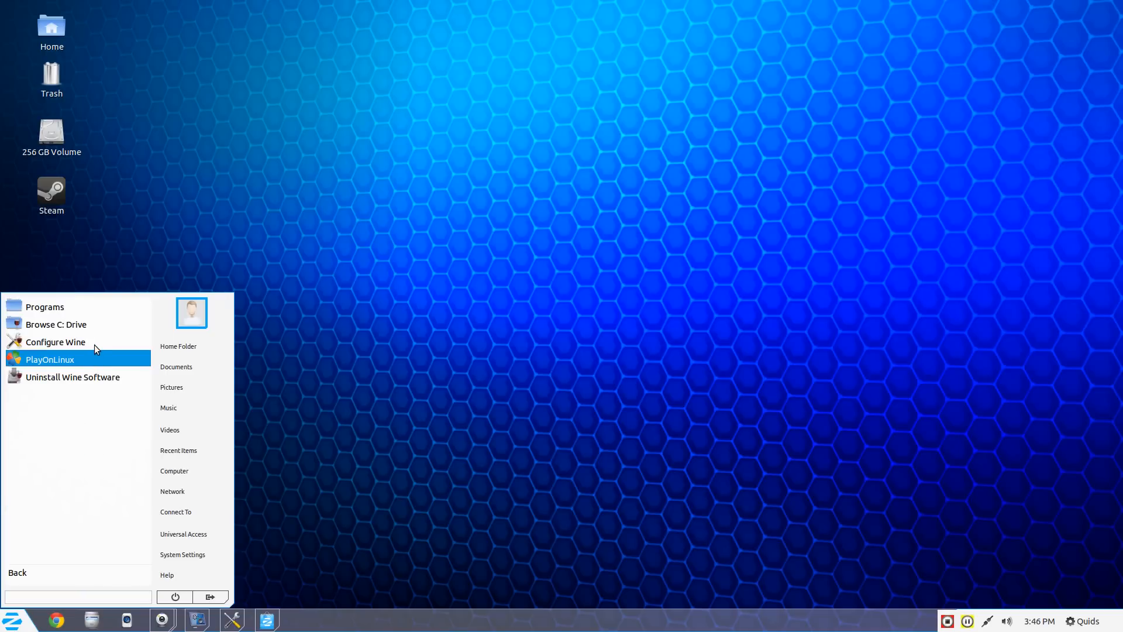
pyautogui.moveTo(93, 320)
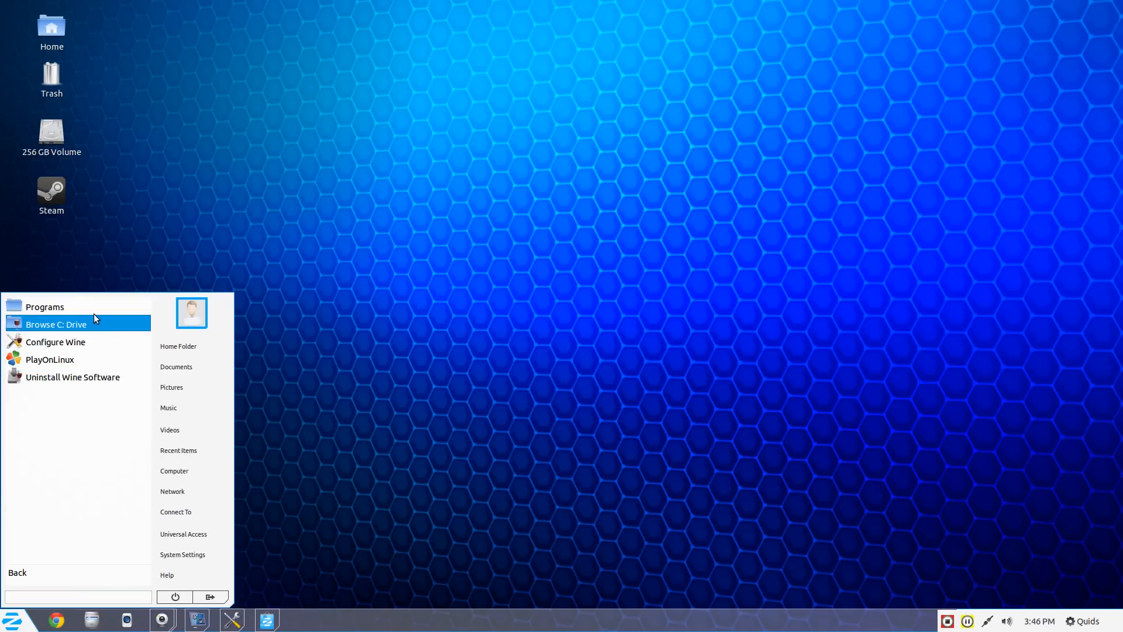
pyautogui.moveTo(92, 344)
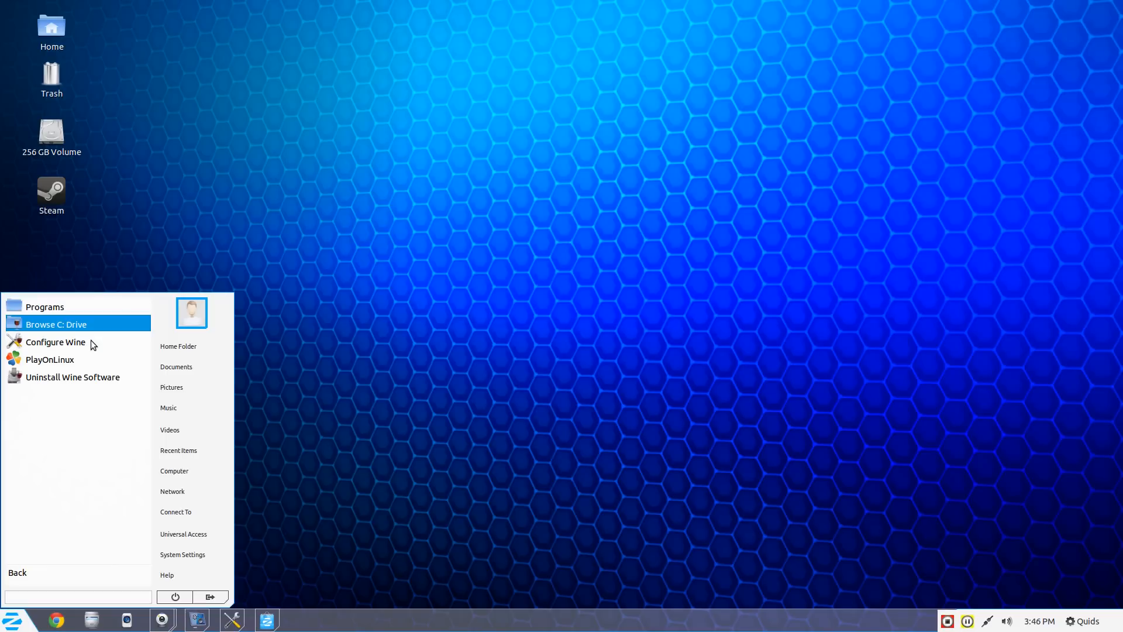
pyautogui.moveTo(98, 359)
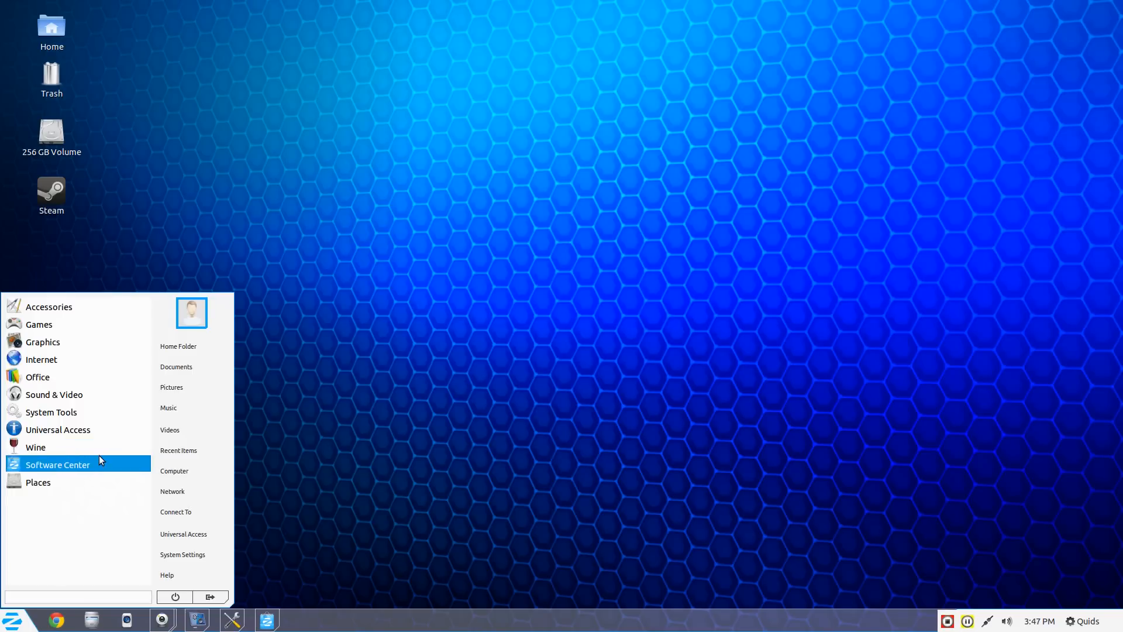
# Step: Launch Zorin Web Browser Manager, view Midori's description and proceed to the Firefox install prompt
pyautogui.click(57, 464)
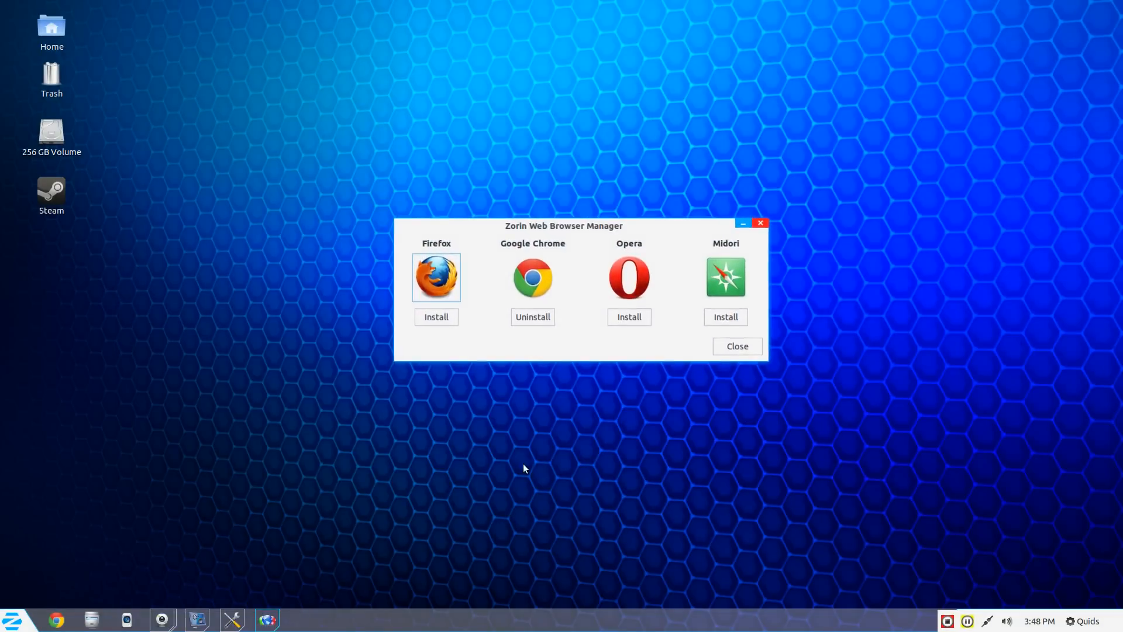
pyautogui.moveTo(481, 335)
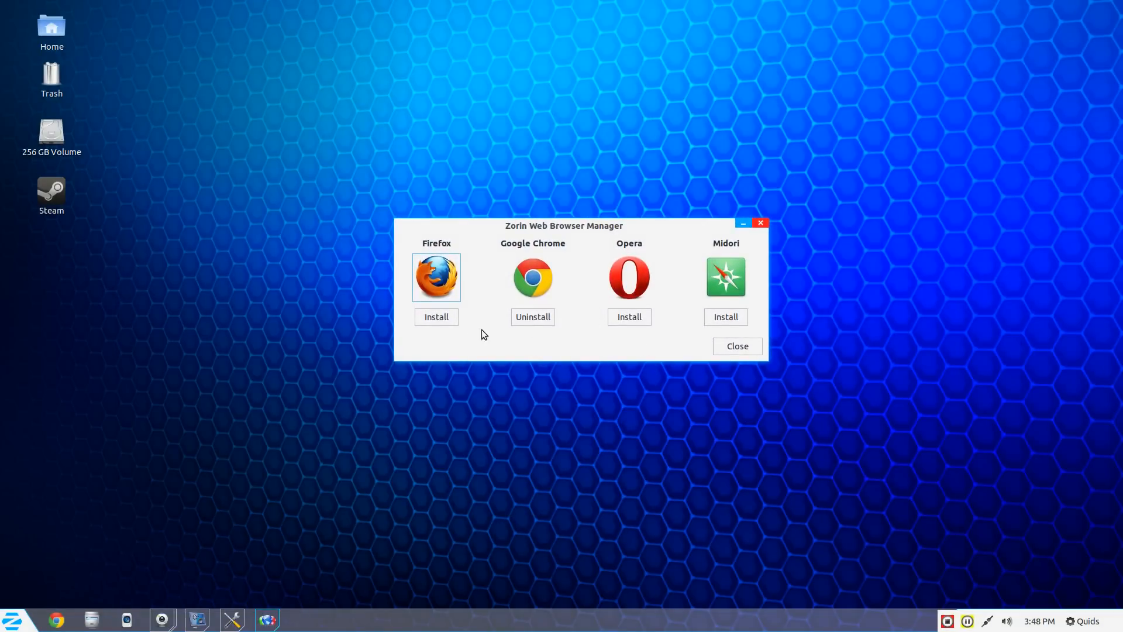
pyautogui.moveTo(732, 303)
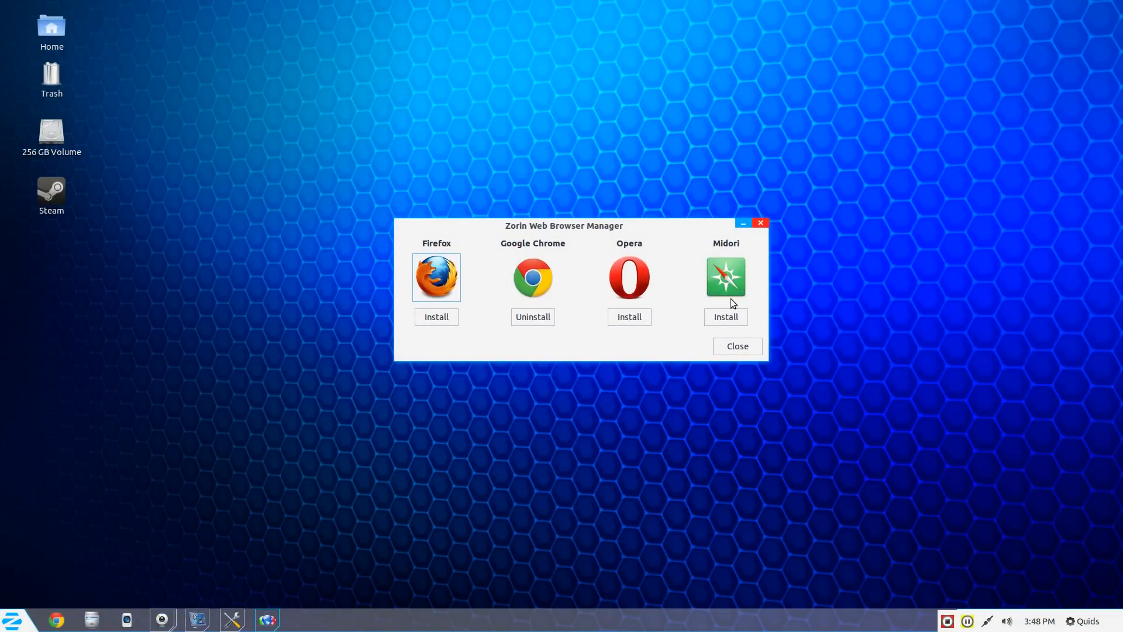
pyautogui.moveTo(523, 282)
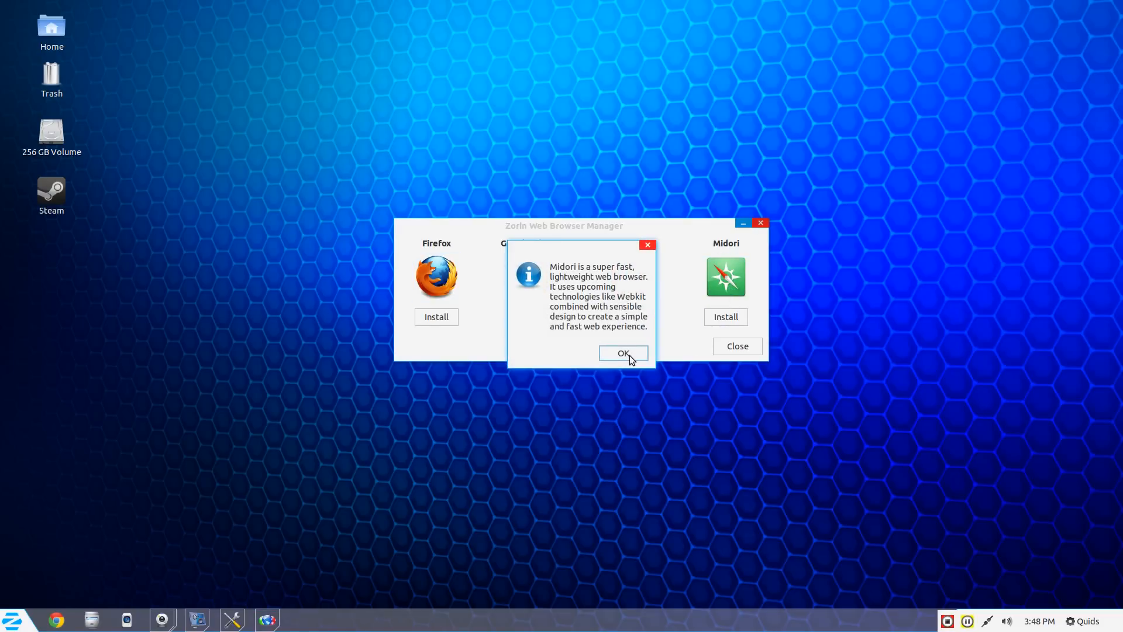
pyautogui.click(621, 353)
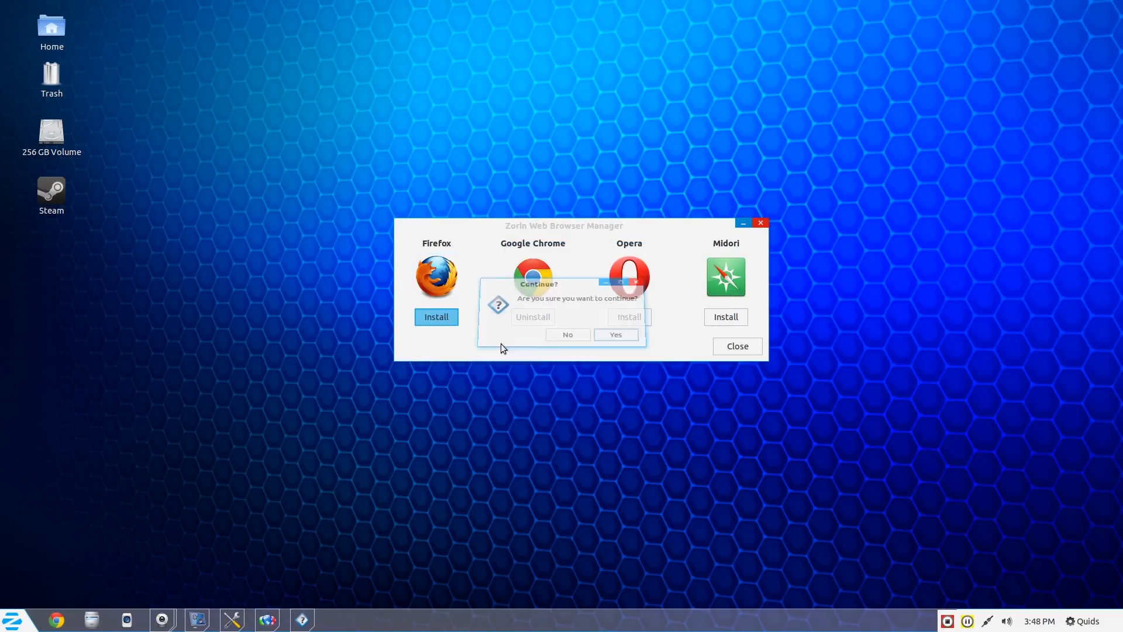